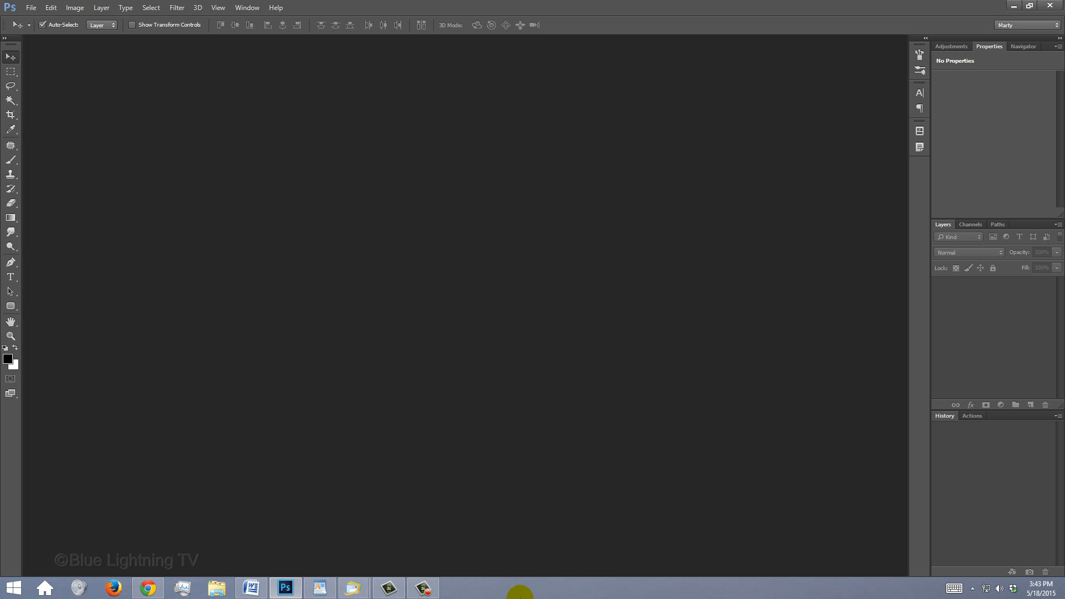
Create a new 1550 × 870 px, 150 ppi RGB document with a white background.
key("ctrl+n")
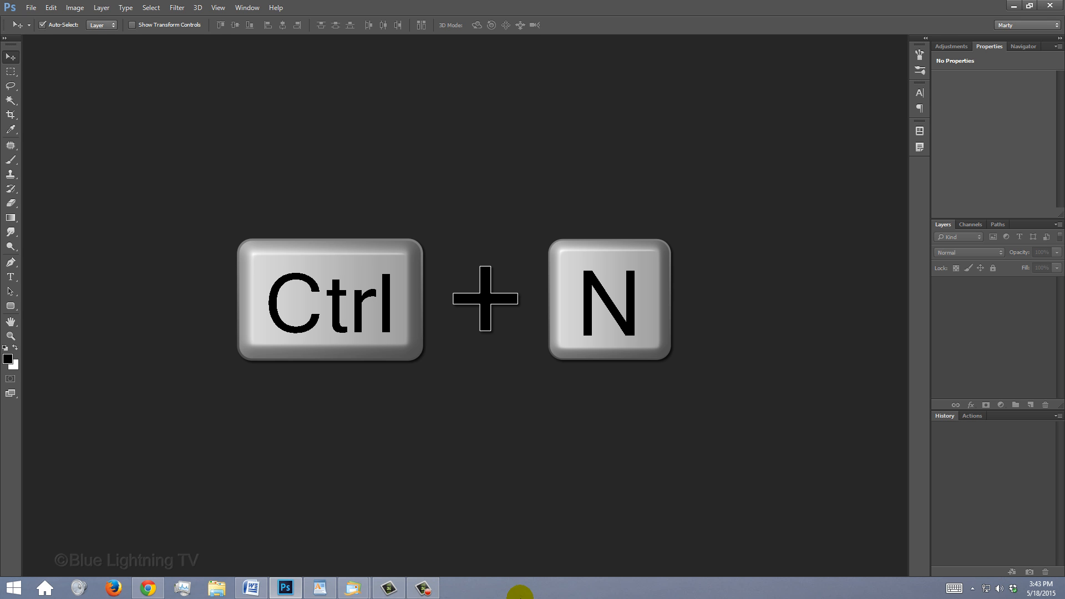
key("ctrl+n")
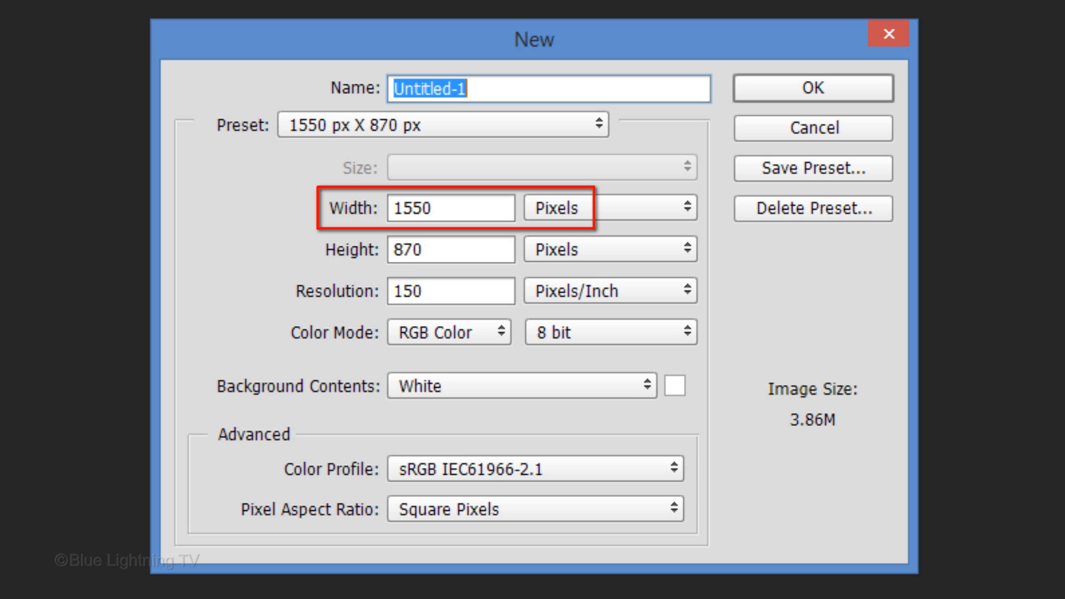
left_click(450, 250)
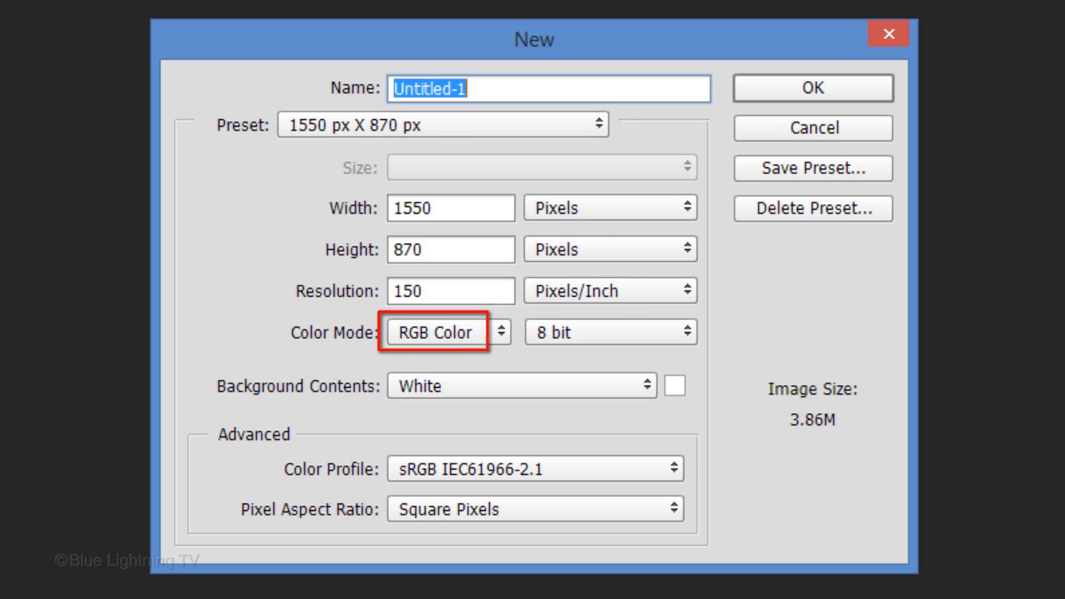
left_click(552, 332)
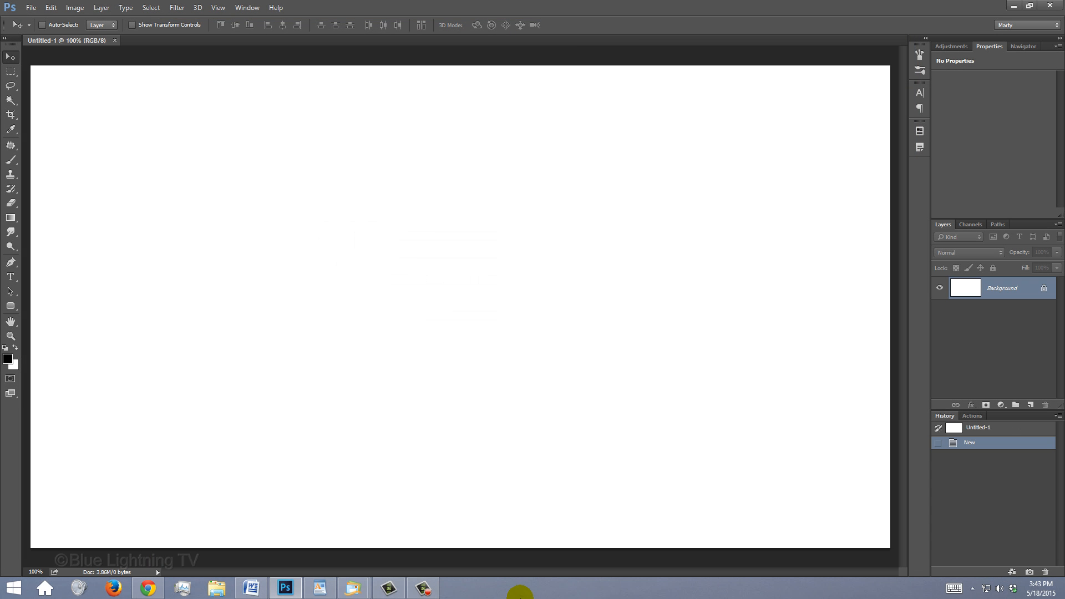
Fill the whole canvas with solid black via the Fill dialog.
key("shift+f5")
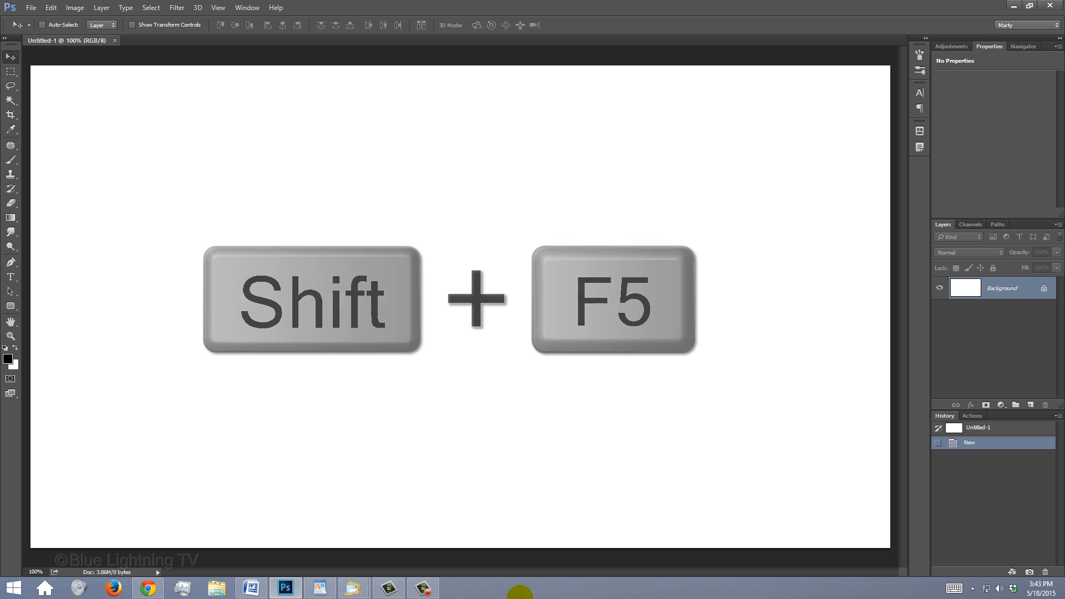
key("shift+f5")
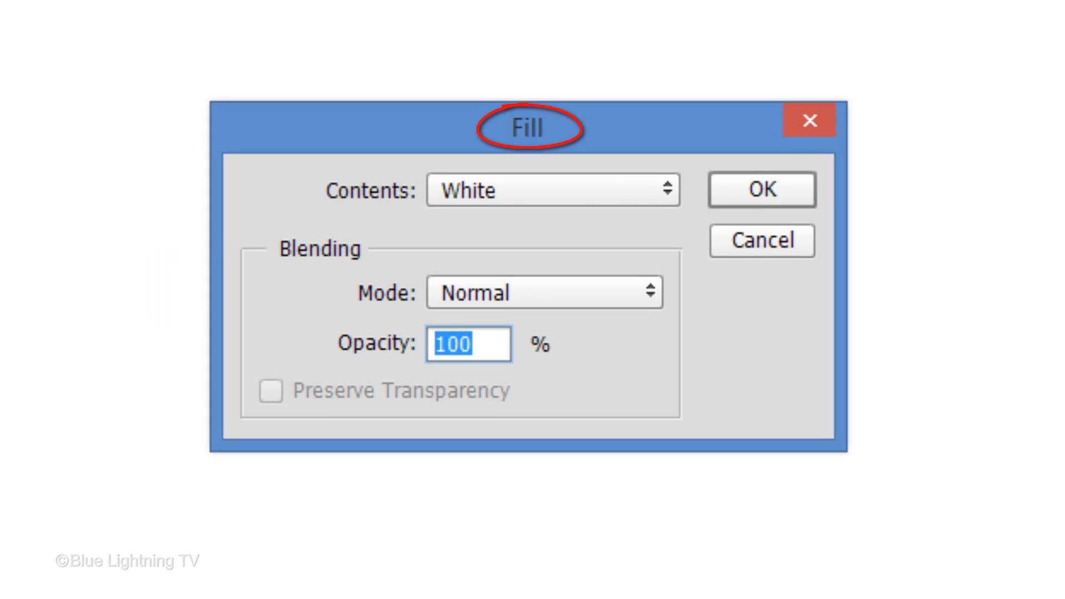
left_click(662, 189)
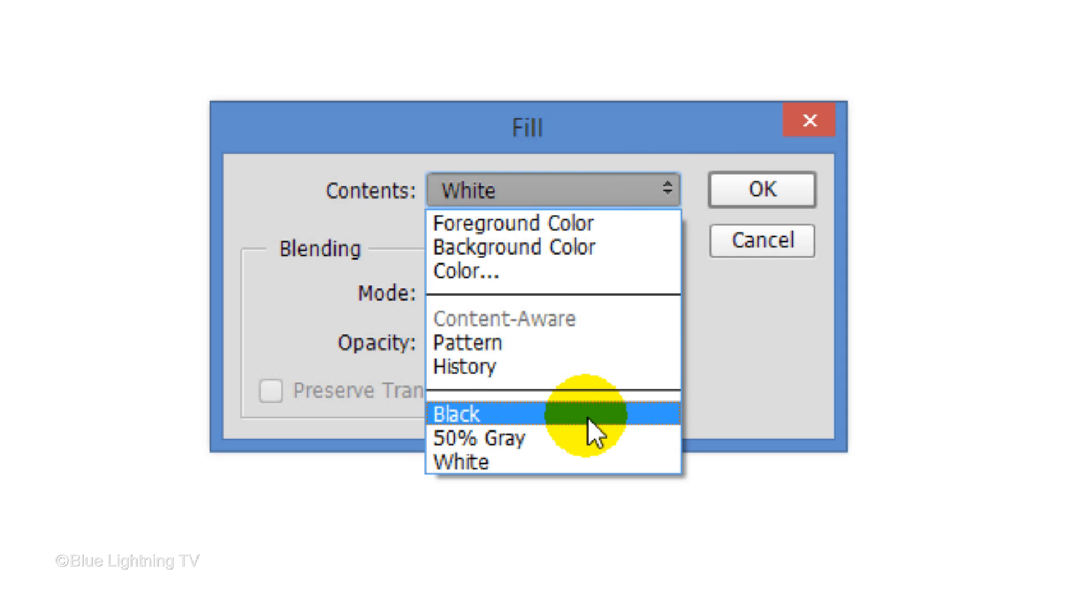
left_click(455, 413)
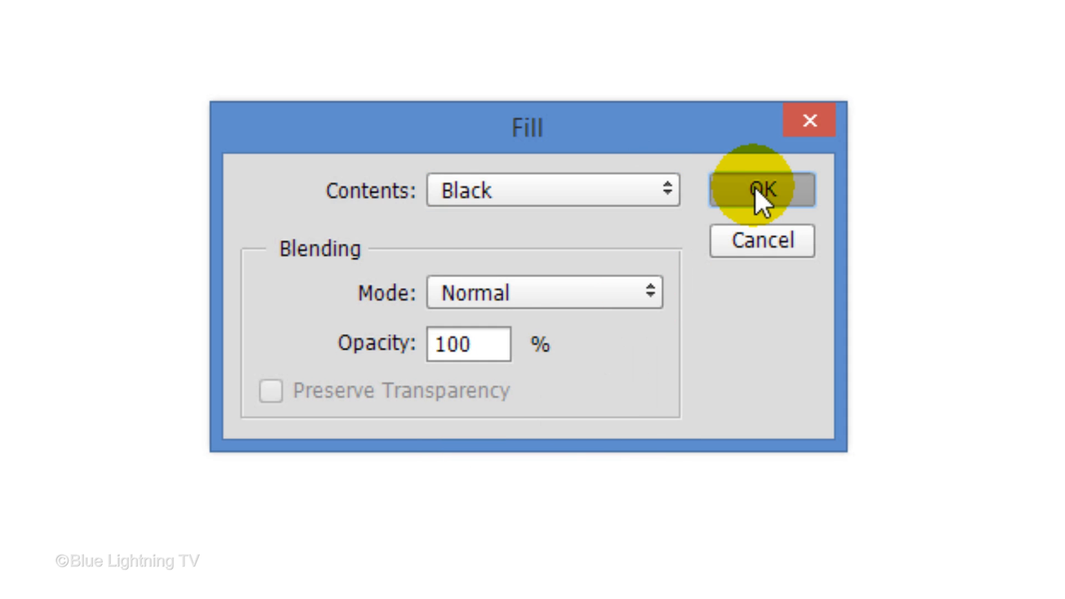
left_click(761, 190)
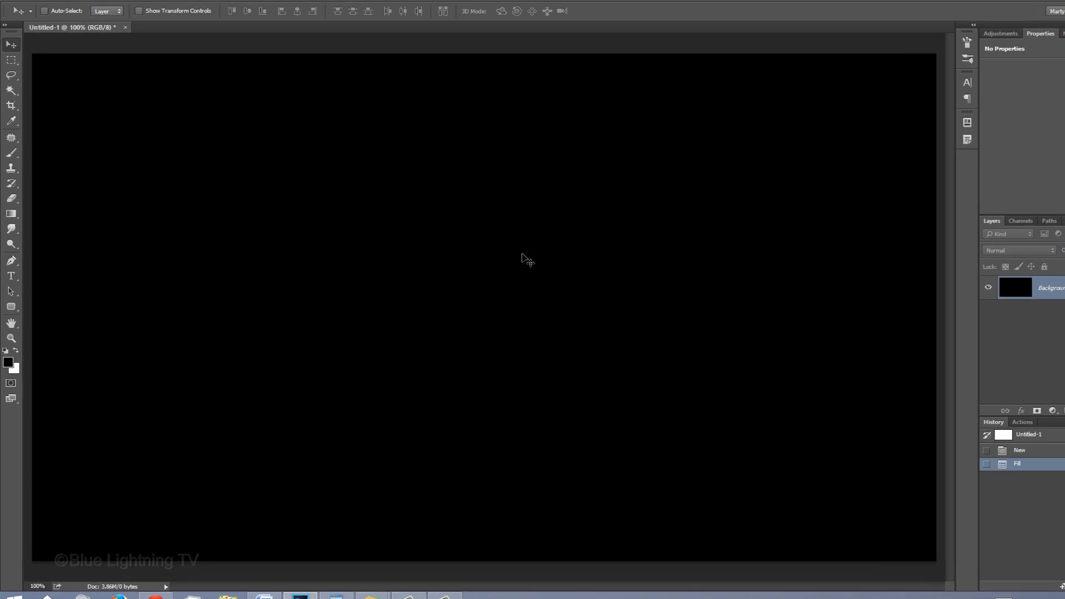
Set up the Type tool with Stencil Std Bold at 100 pt and Sharp anti-aliasing.
left_click(11, 276)
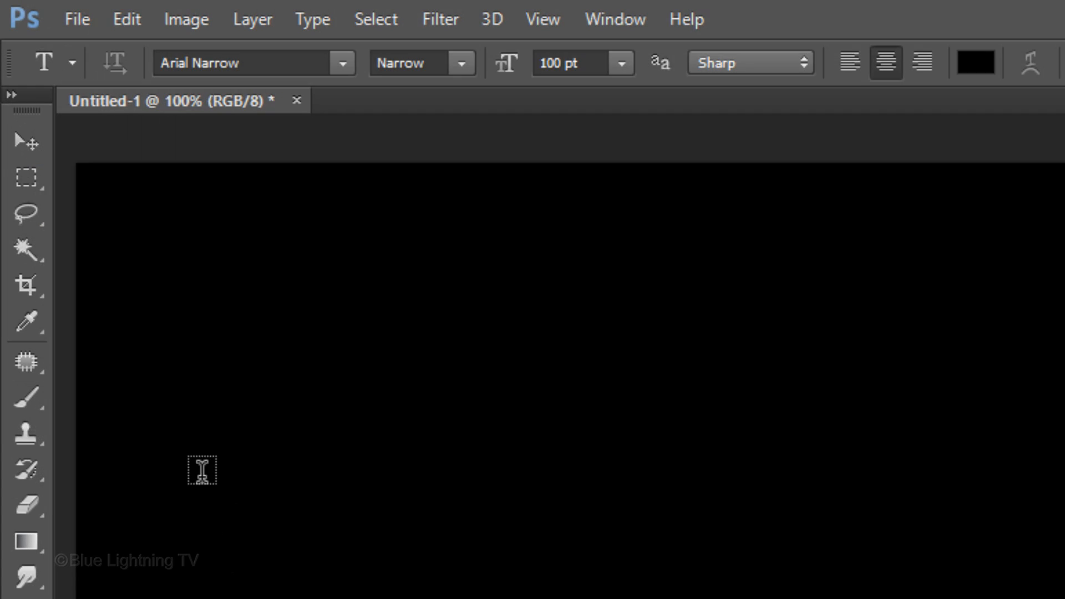
type("stencil")
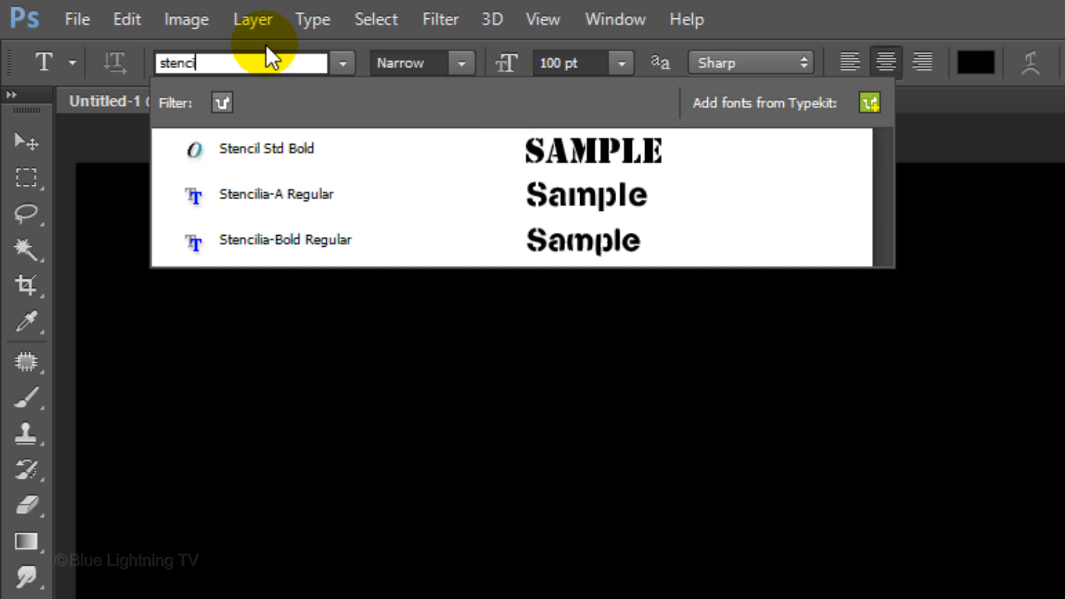
left_click(266, 149)
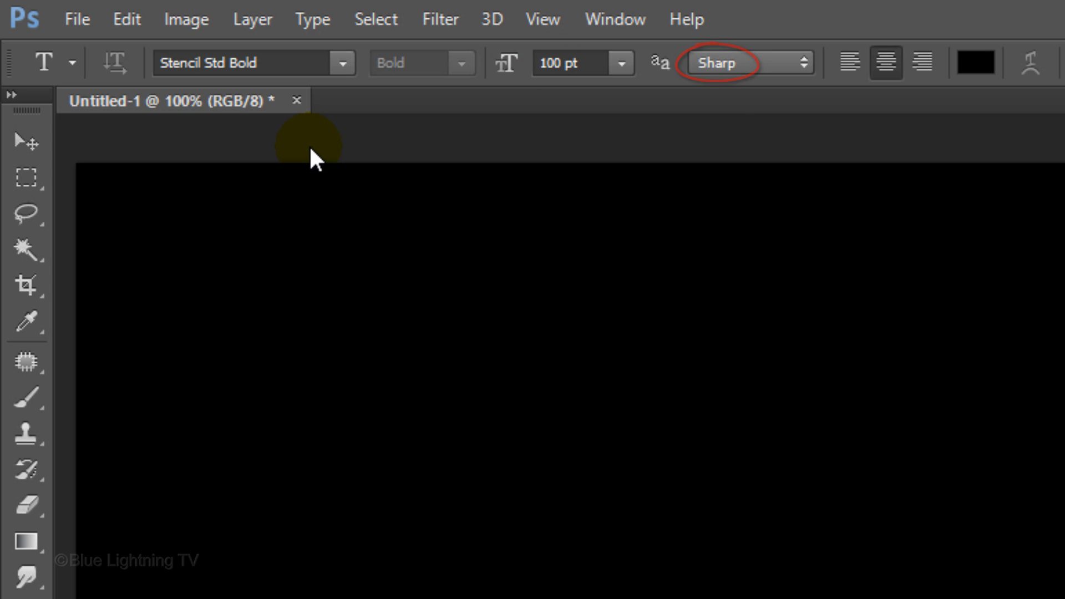
left_click(884, 62)
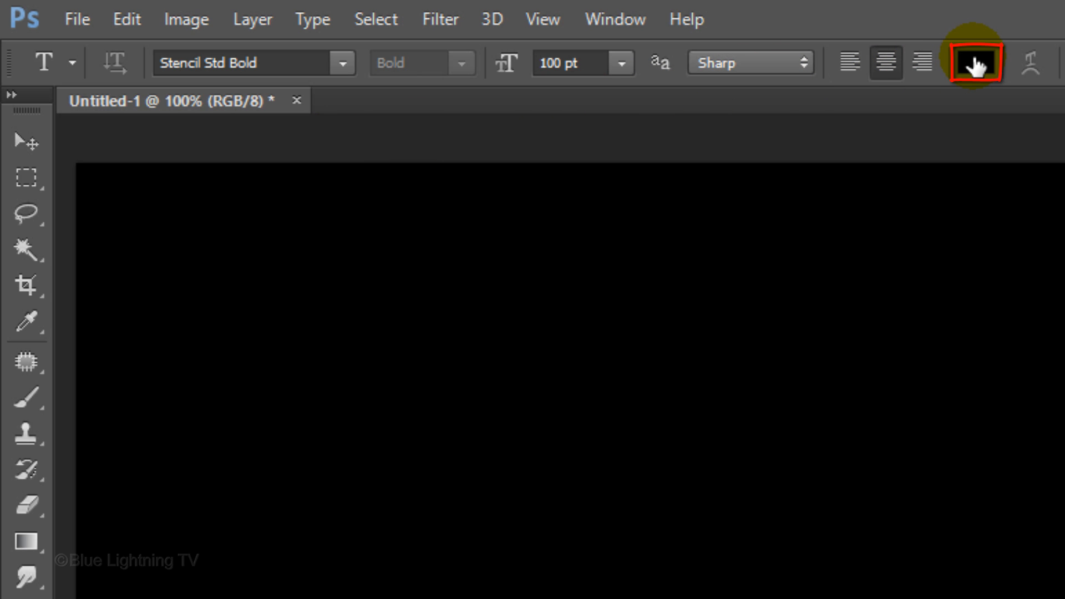
Set the text color to red ff0000 and type APPROVED near the canvas centre.
left_click(975, 62)
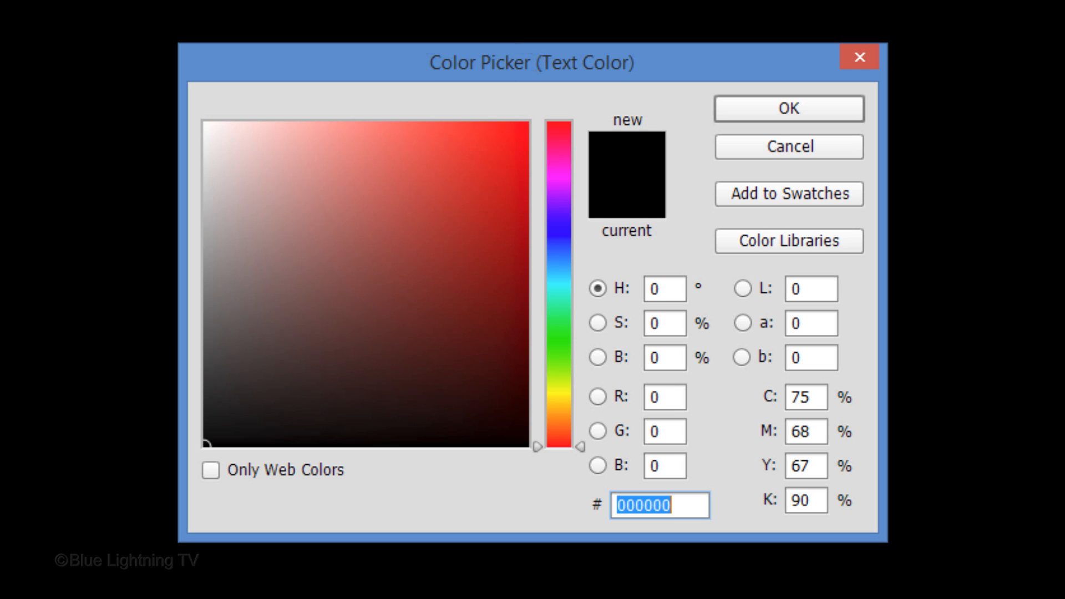
type("ff0000")
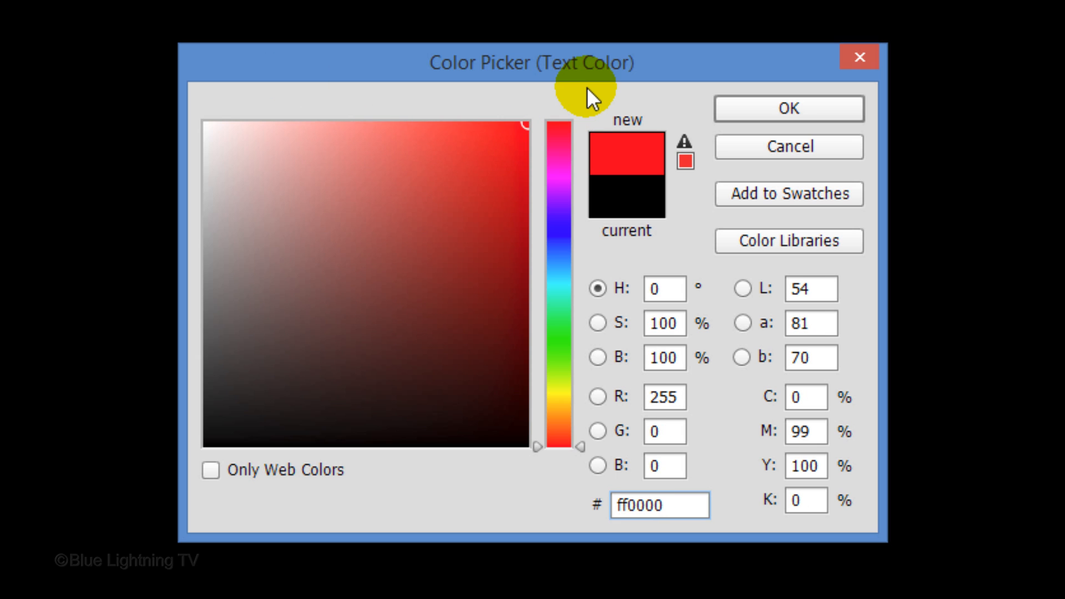
left_click(658, 505)
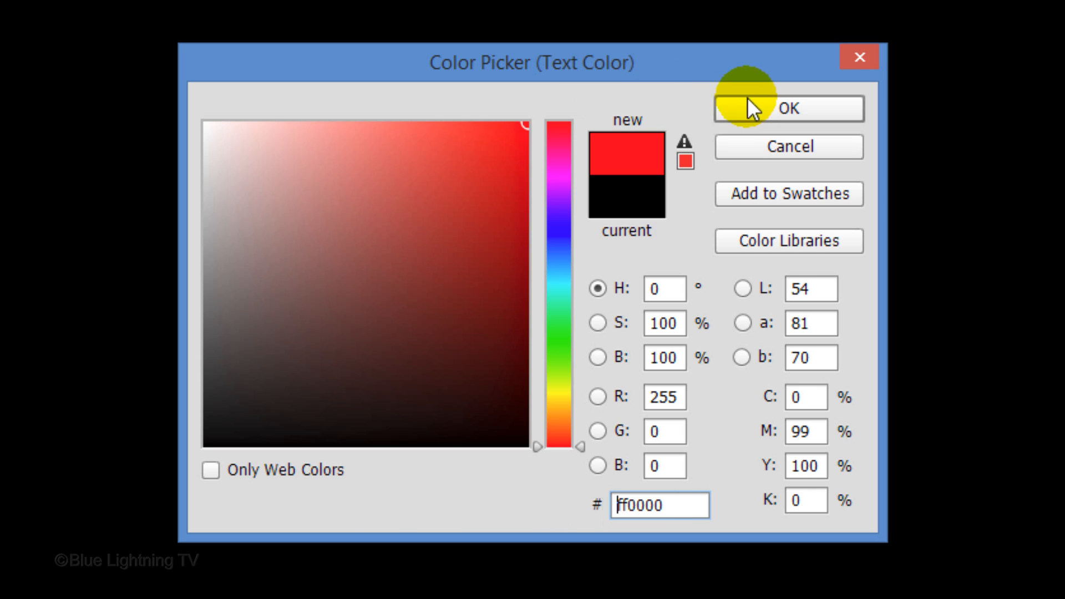
left_click(787, 108)
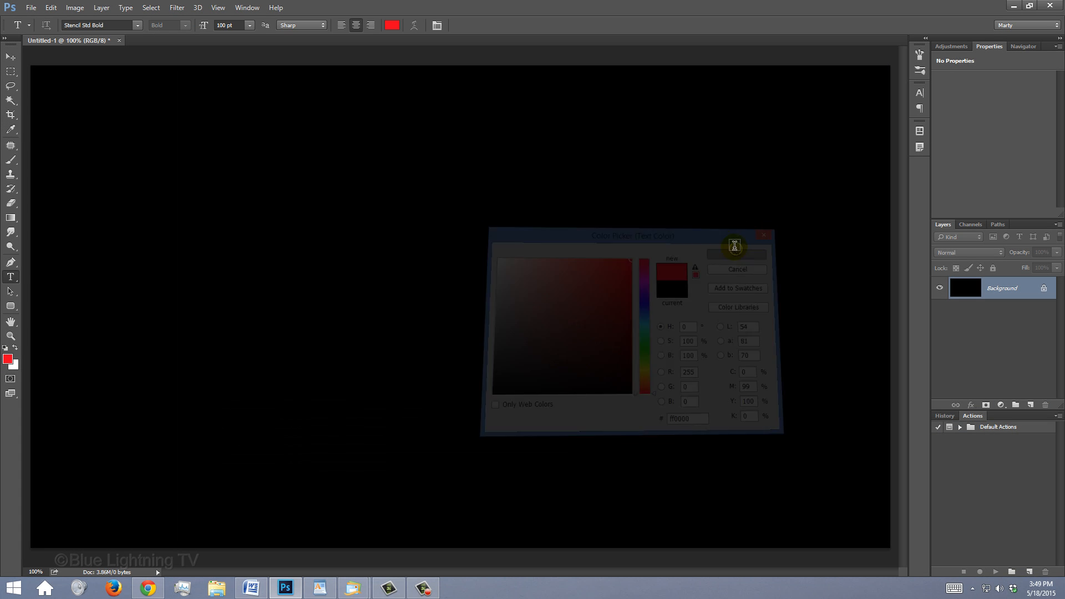
left_click(737, 252)
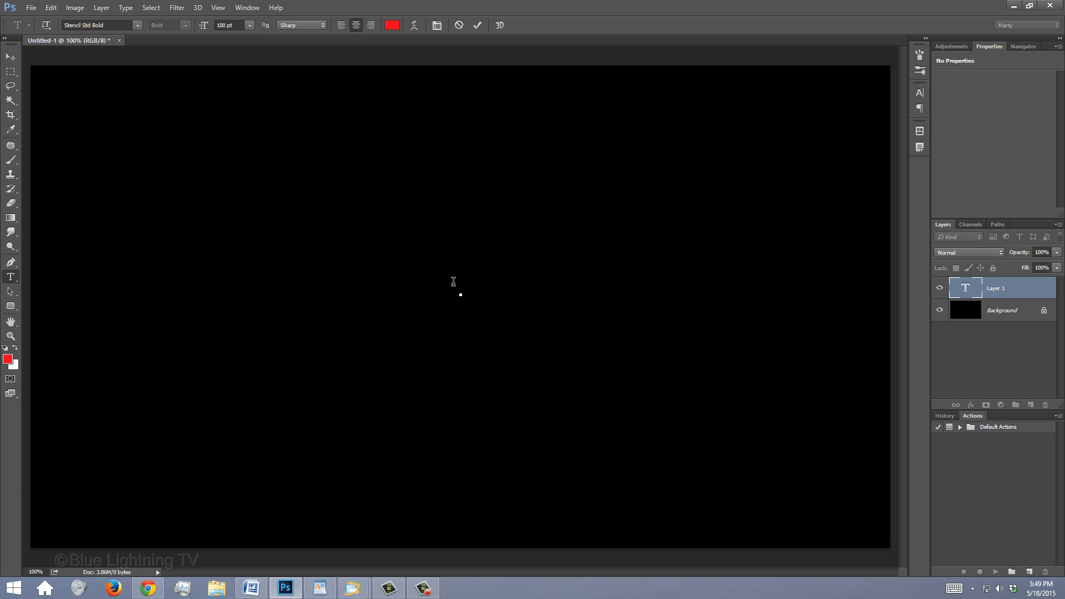
type("APPROVED")
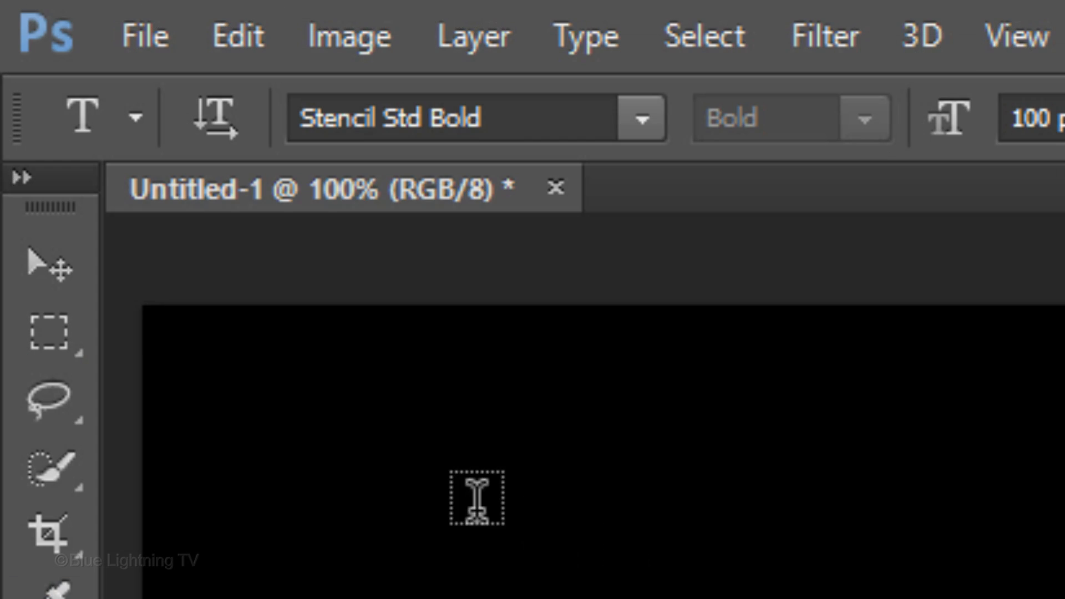
Add an empty layer above the text and choose the Rounded Rectangle tool in Shape mode.
left_click(47, 268)
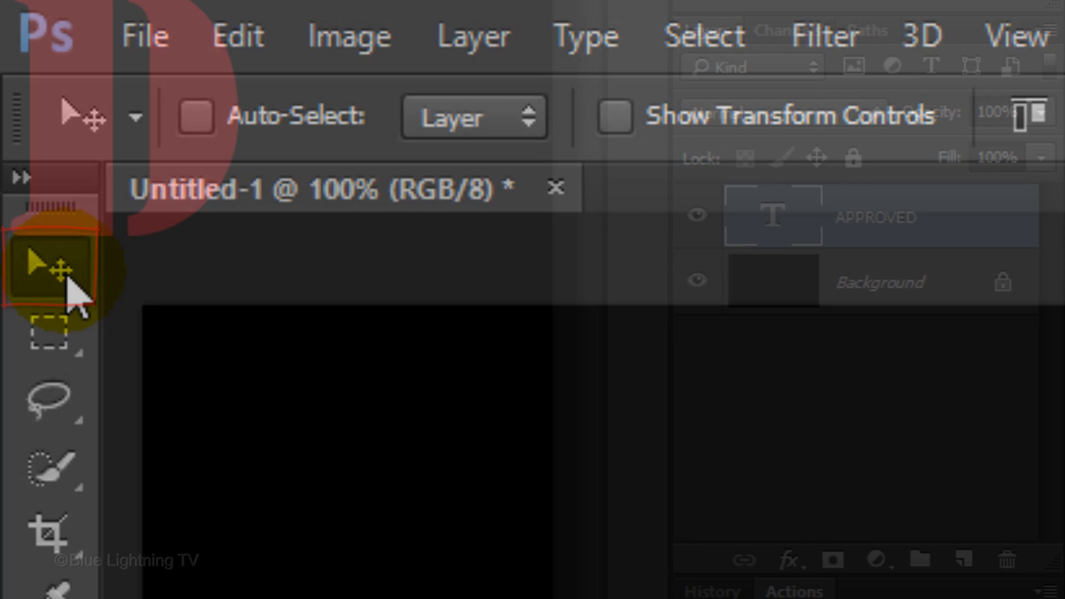
left_click(963, 560)
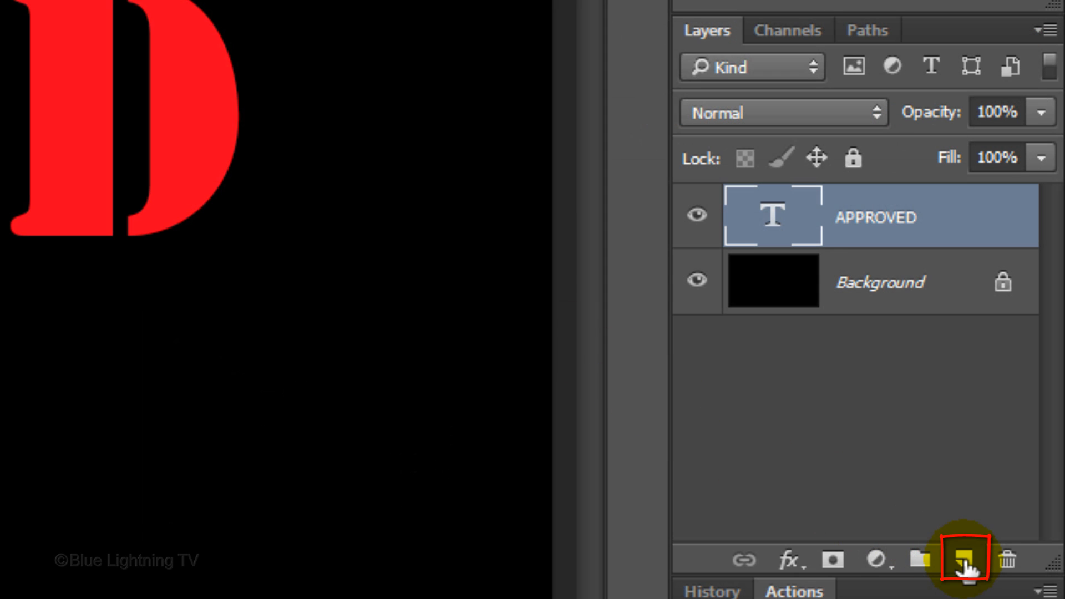
left_click(962, 559)
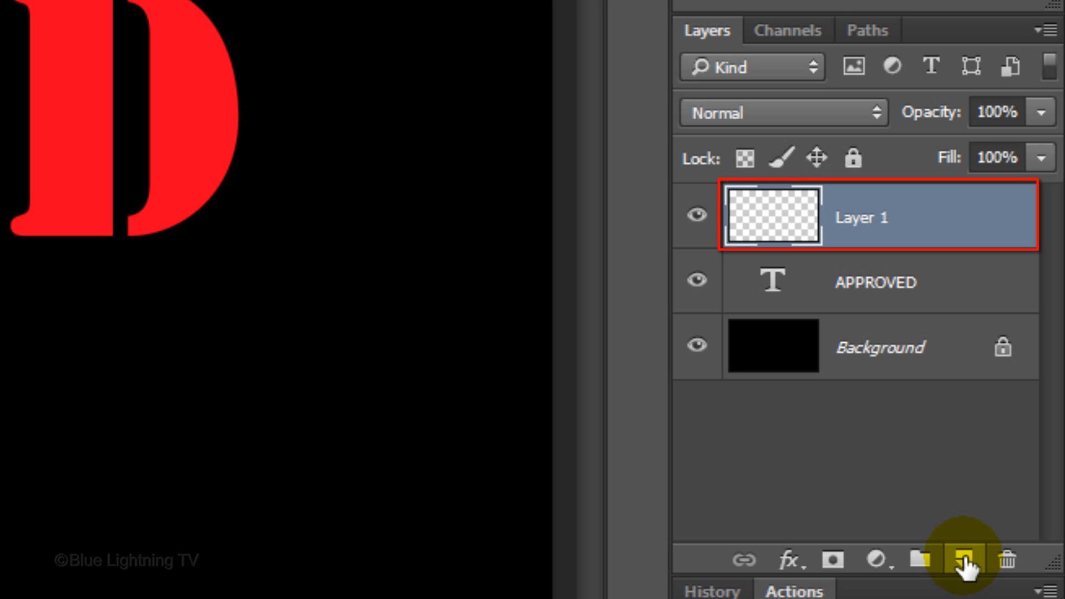
left_click(60, 143)
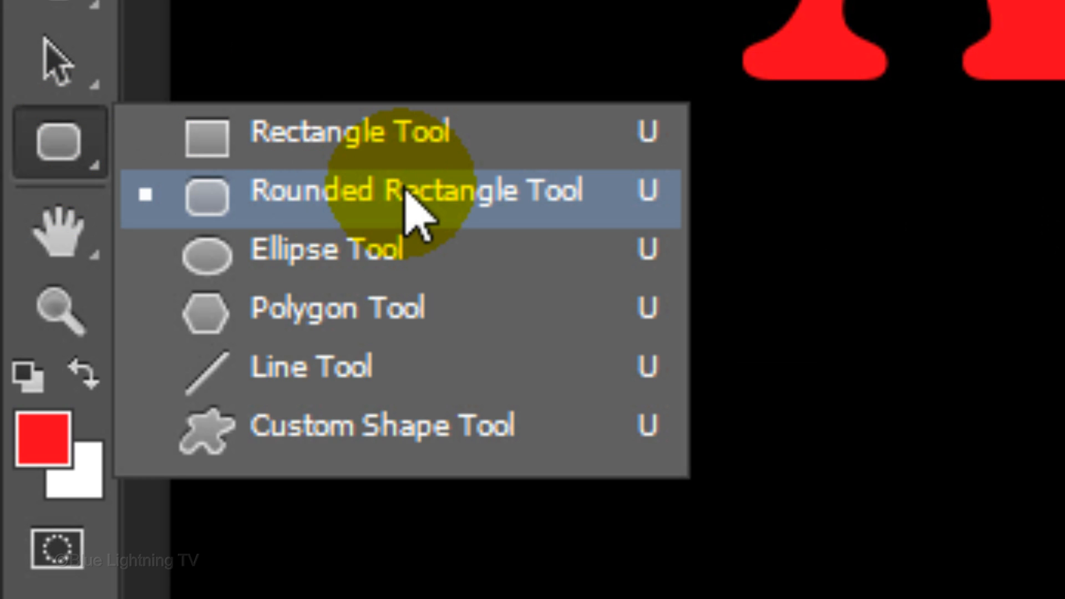
left_click(198, 99)
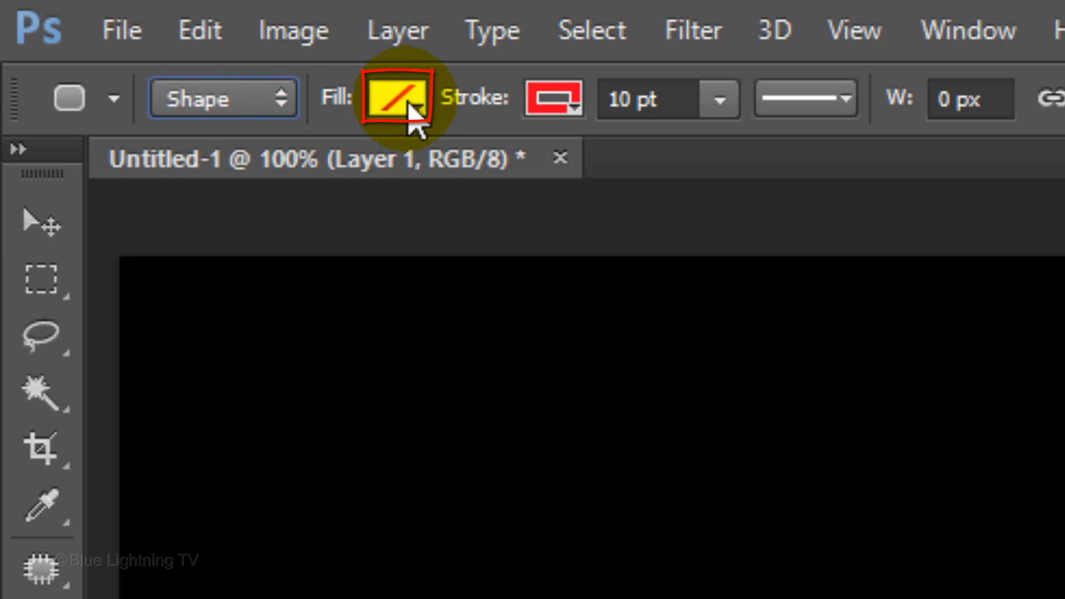
Give the shape no fill, a red 10 pt stroke and 75 px corner radius.
left_click(397, 99)
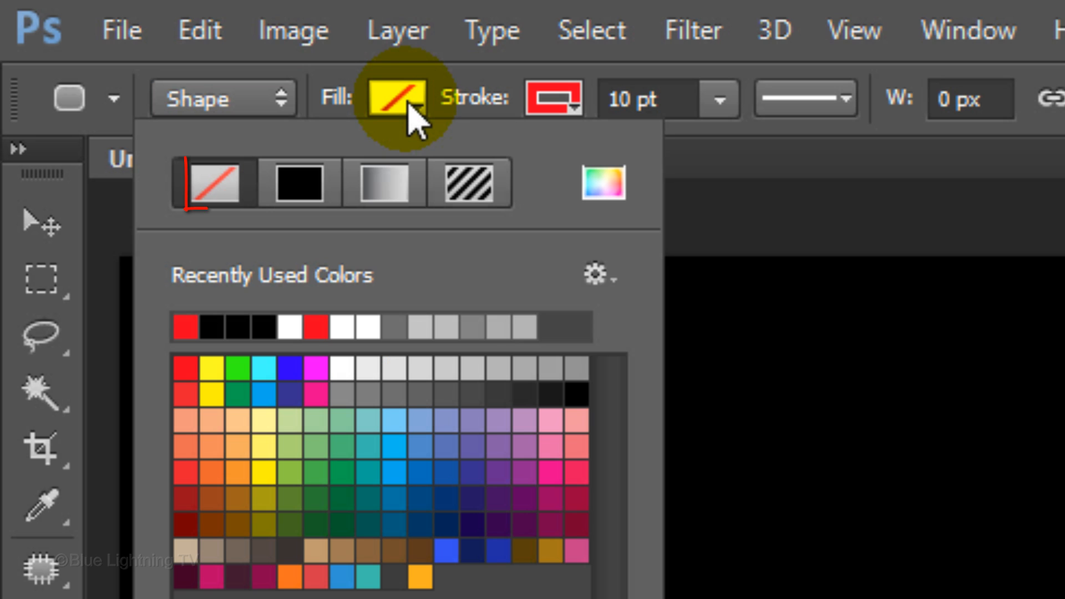
left_click(211, 182)
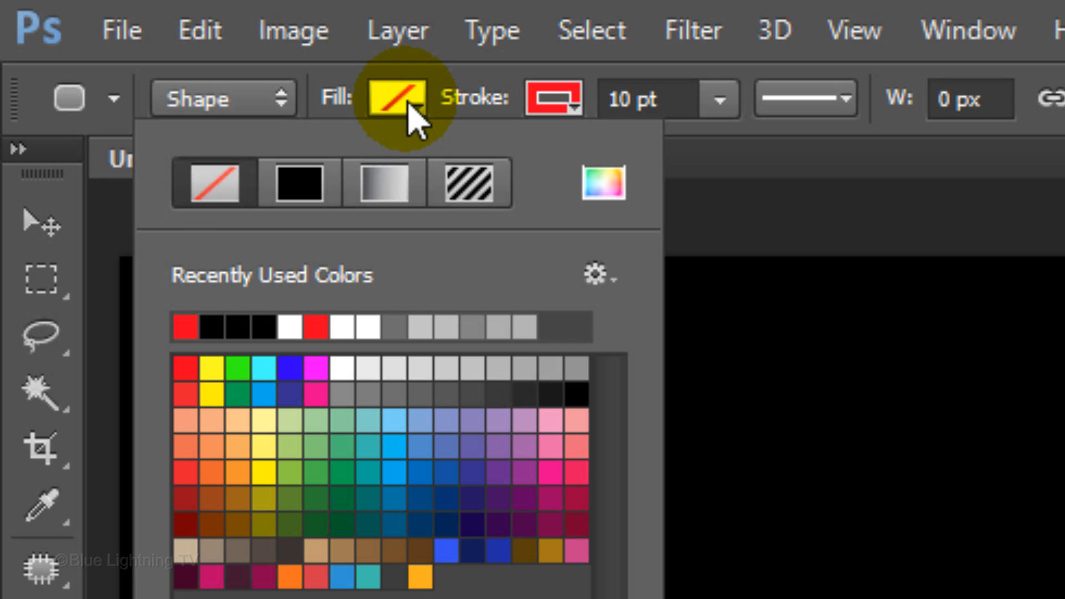
left_click(553, 97)
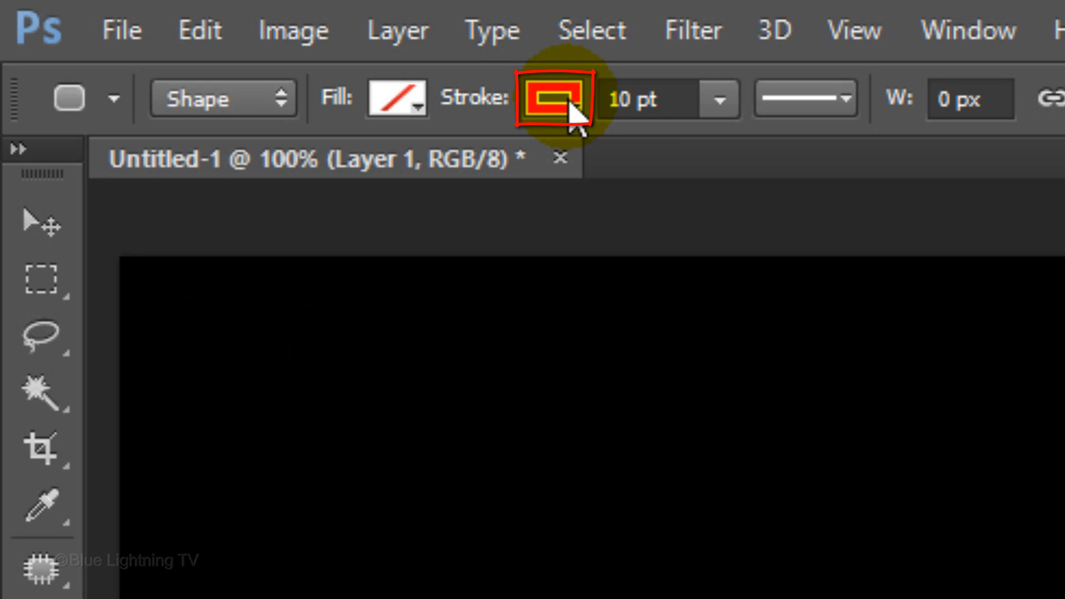
left_click(552, 99)
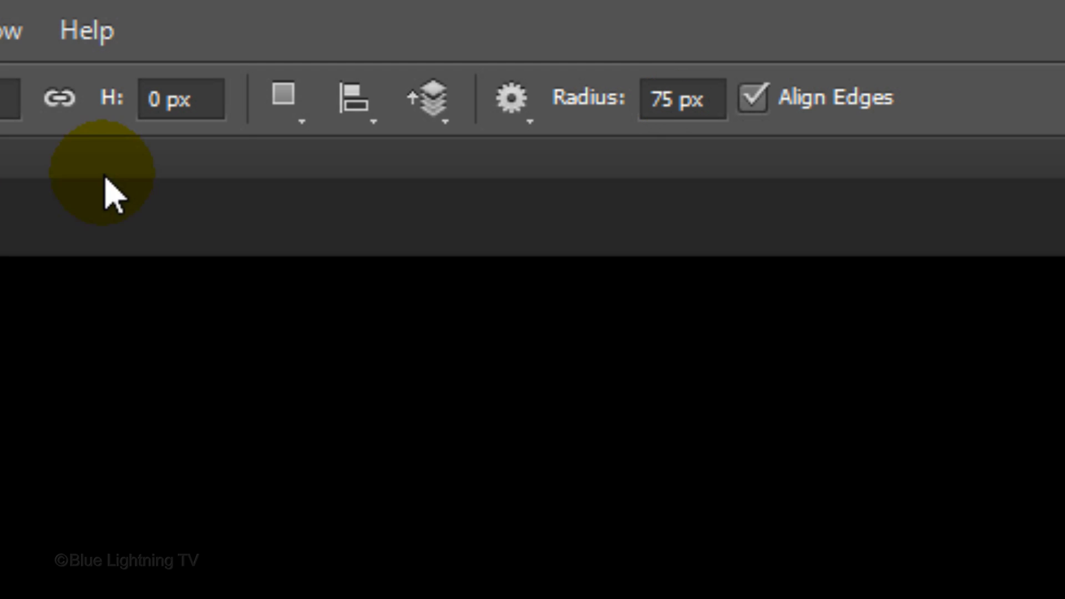
left_click(510, 99)
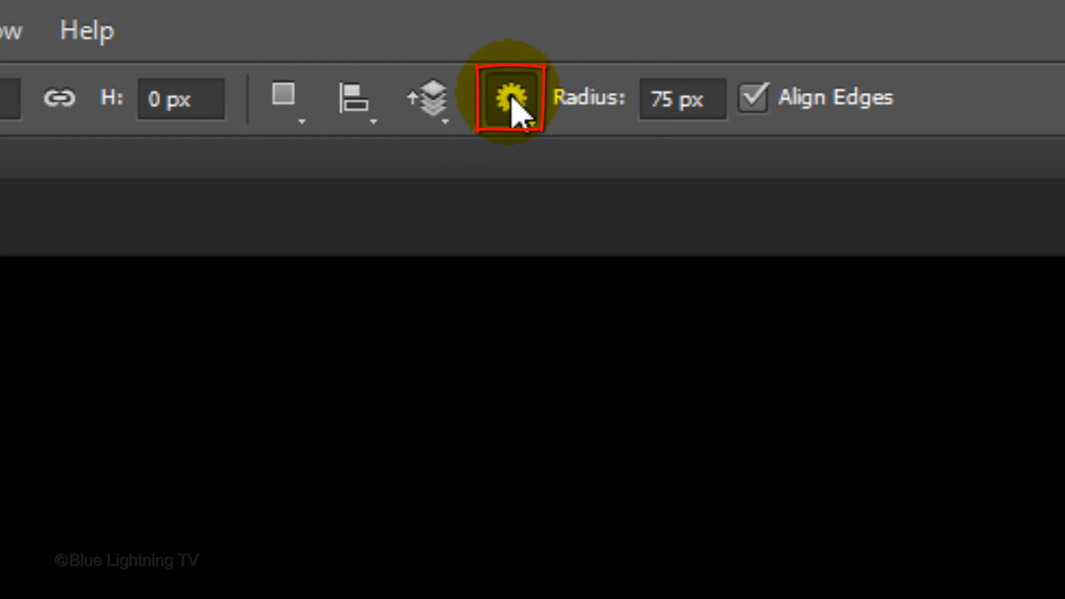
left_click(507, 97)
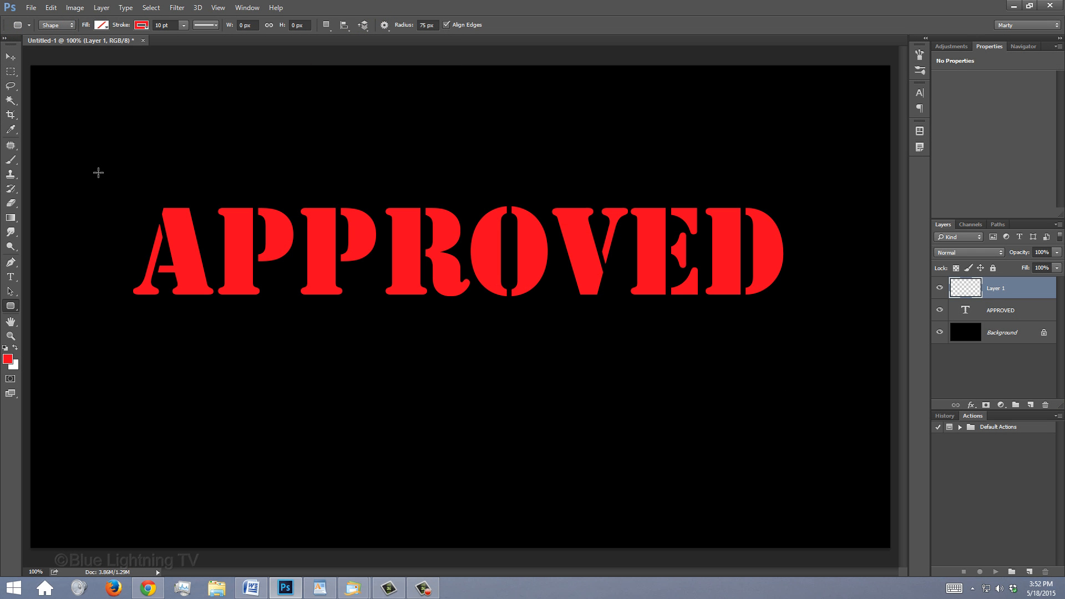
Draw a red rounded-rectangle frame around the word APPROVED on its own shape layer.
left_click_drag(98, 172, 808, 350)
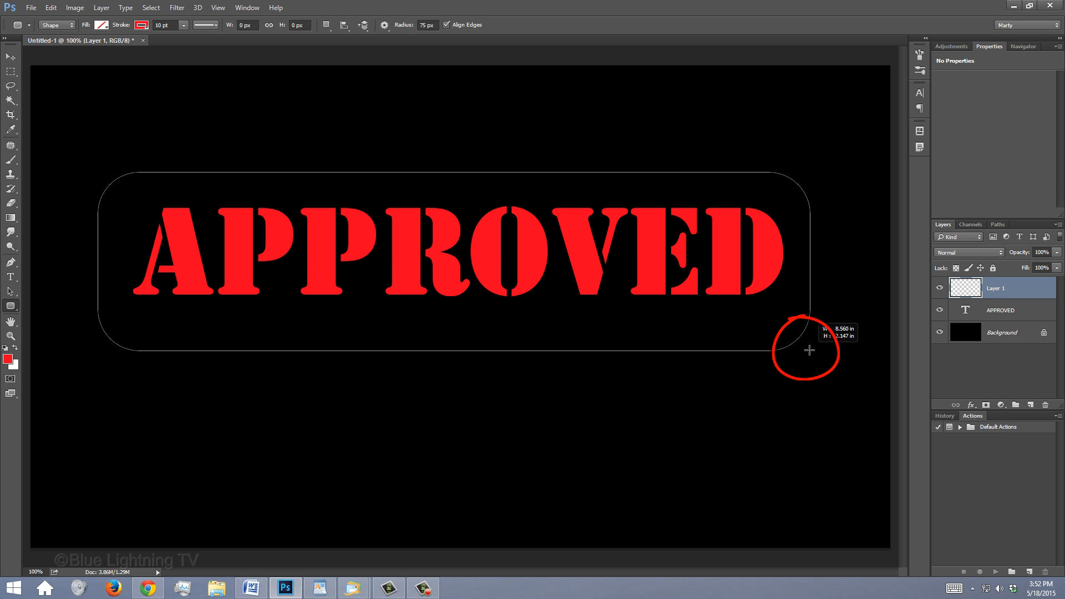
left_click_drag(102, 175, 809, 350)
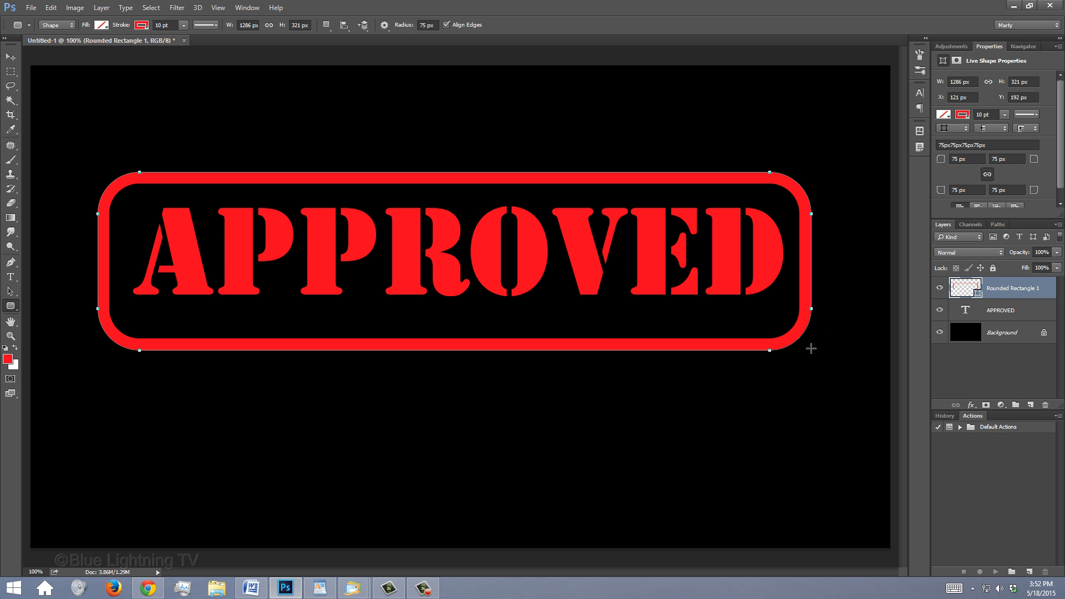
key("Escape")
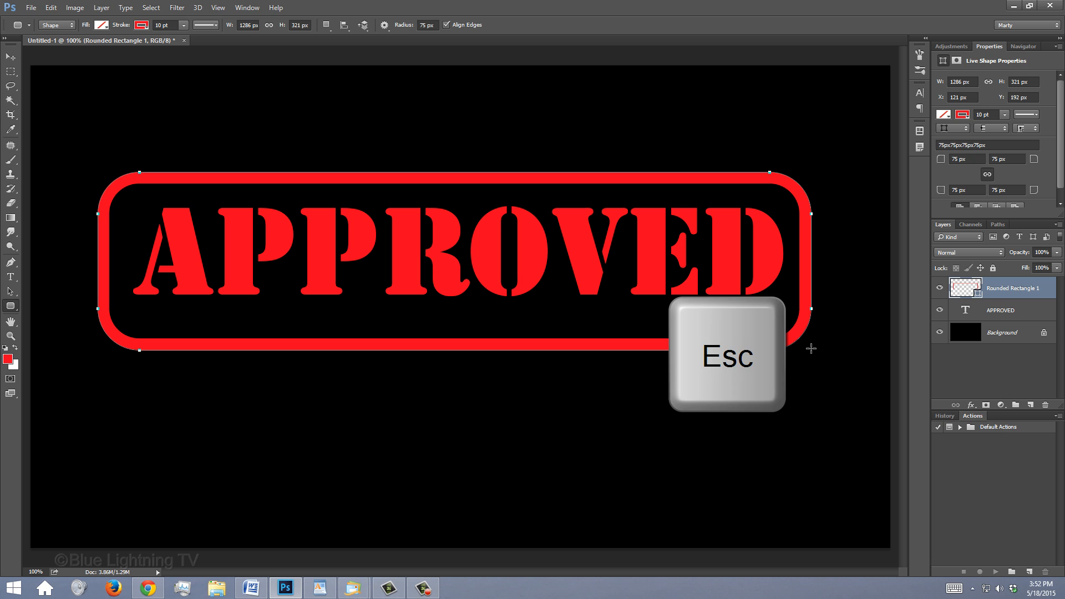
key("Escape")
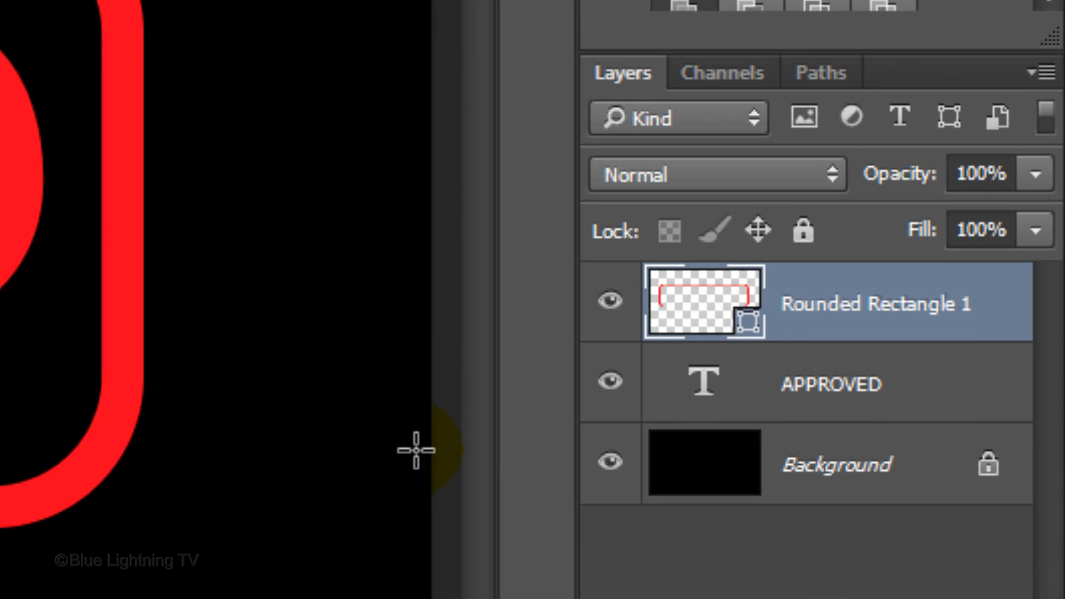
Select the text and frame layers together and center them on each other.
left_click(639, 400)
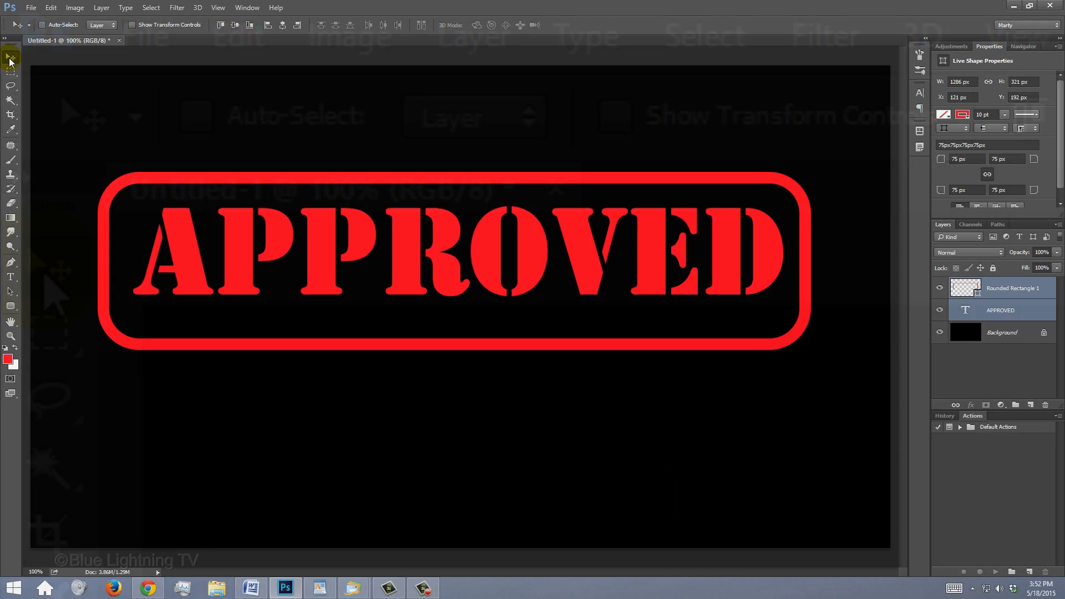
key("ctrl+a")
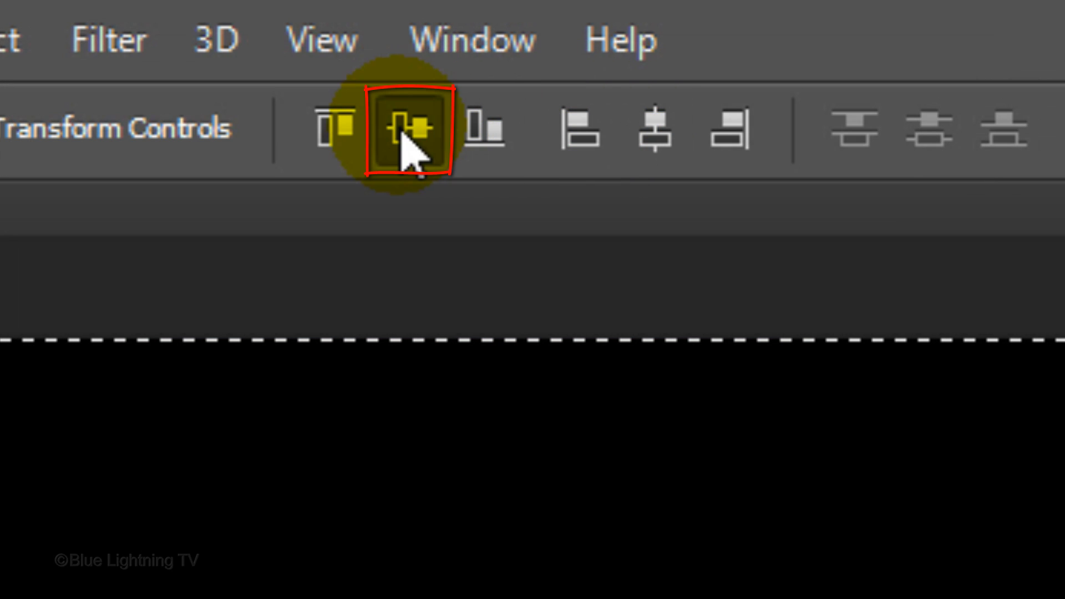
left_click(231, 25)
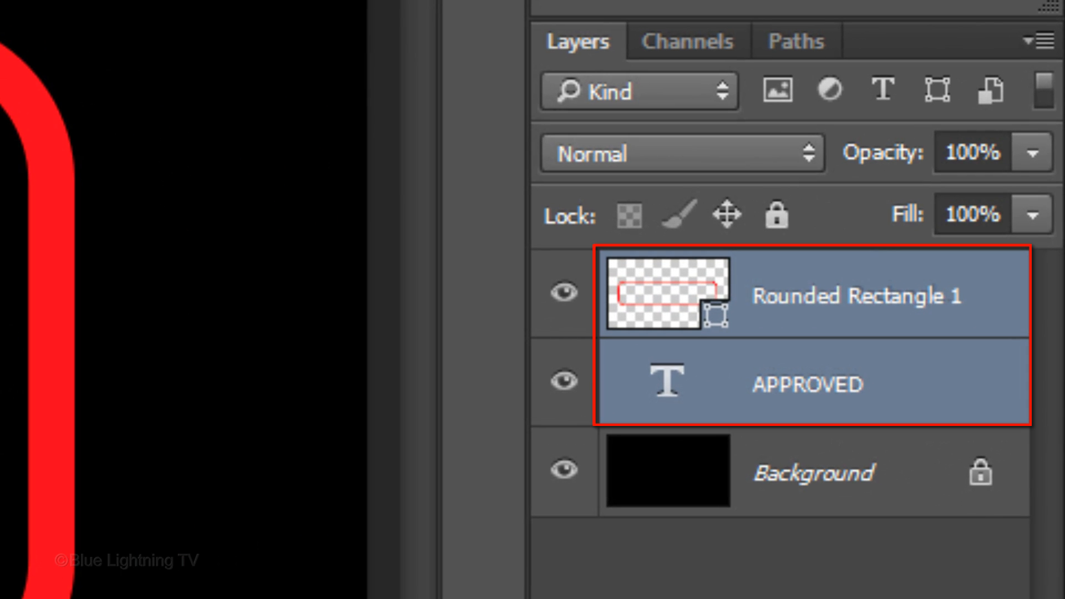
Merge the frame and text into one layer and stamp a combined copy of all visible layers.
key("ctrl+e")
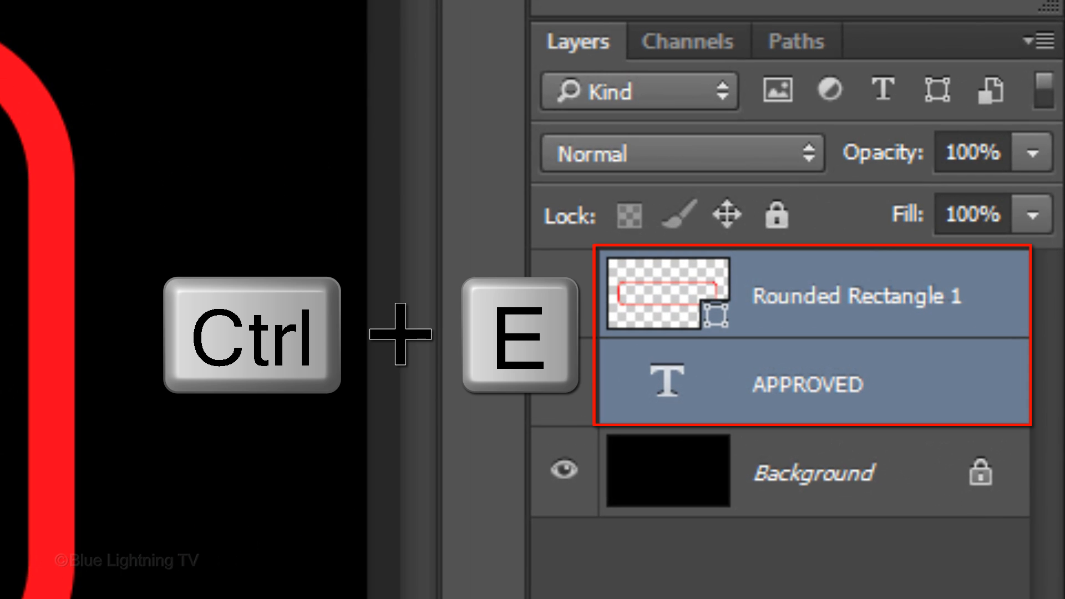
key("ctrl+e")
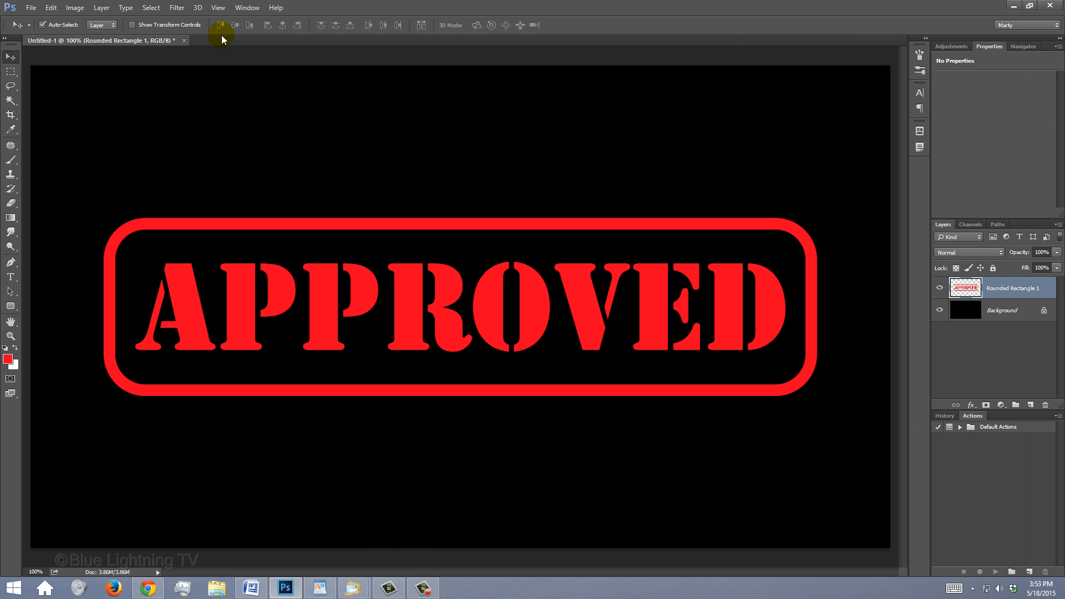
key("ctrl+shift+alt+e")
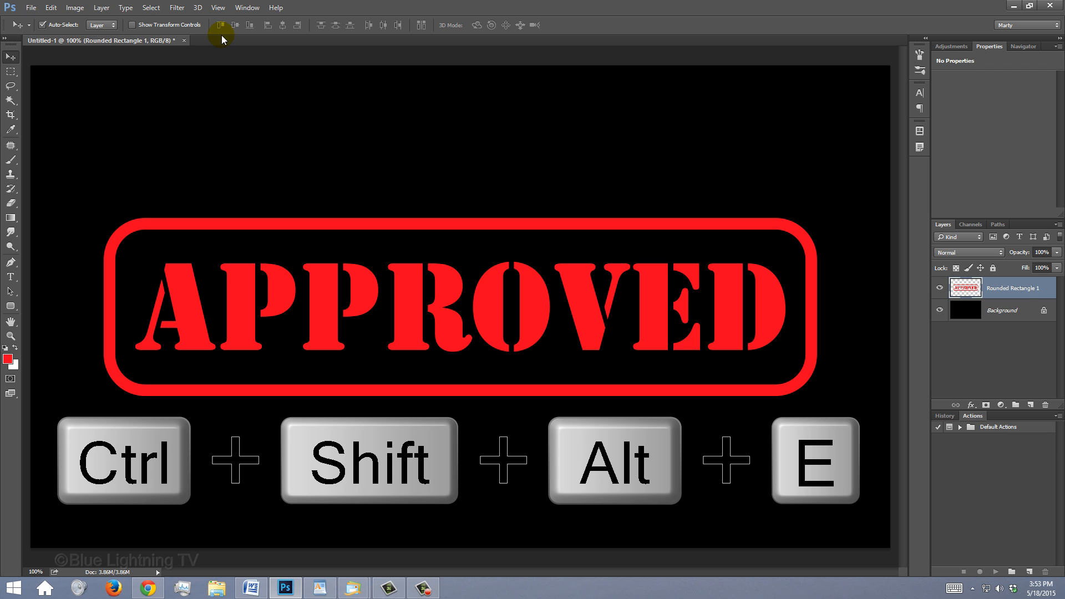
key("ctrl+shift+alt+e")
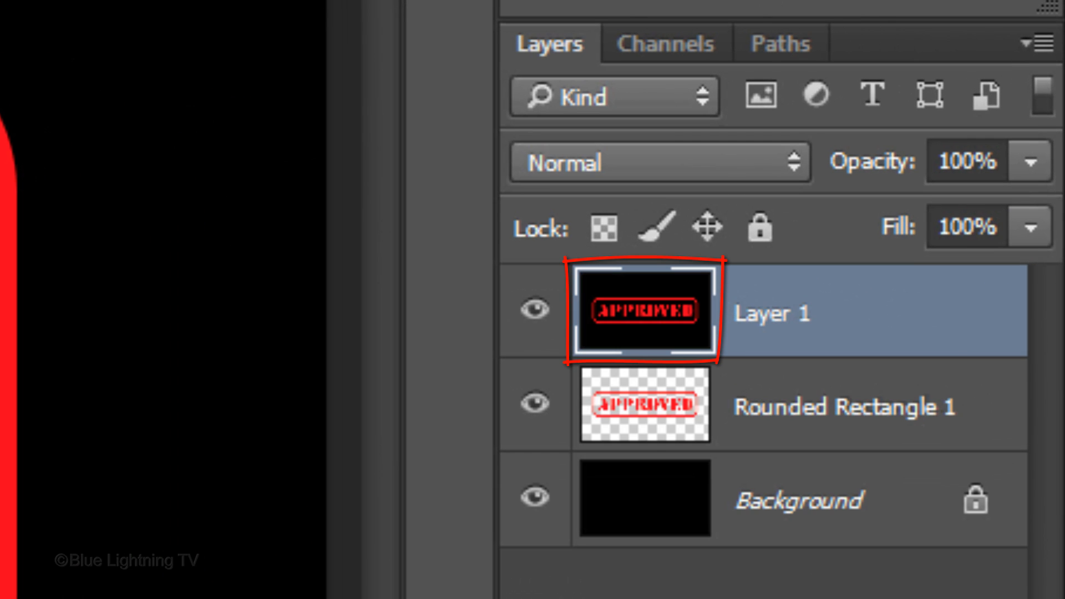
Roughen the copy layer with the Spatter filter (Radius 16, Smoothness 8).
left_click(492, 21)
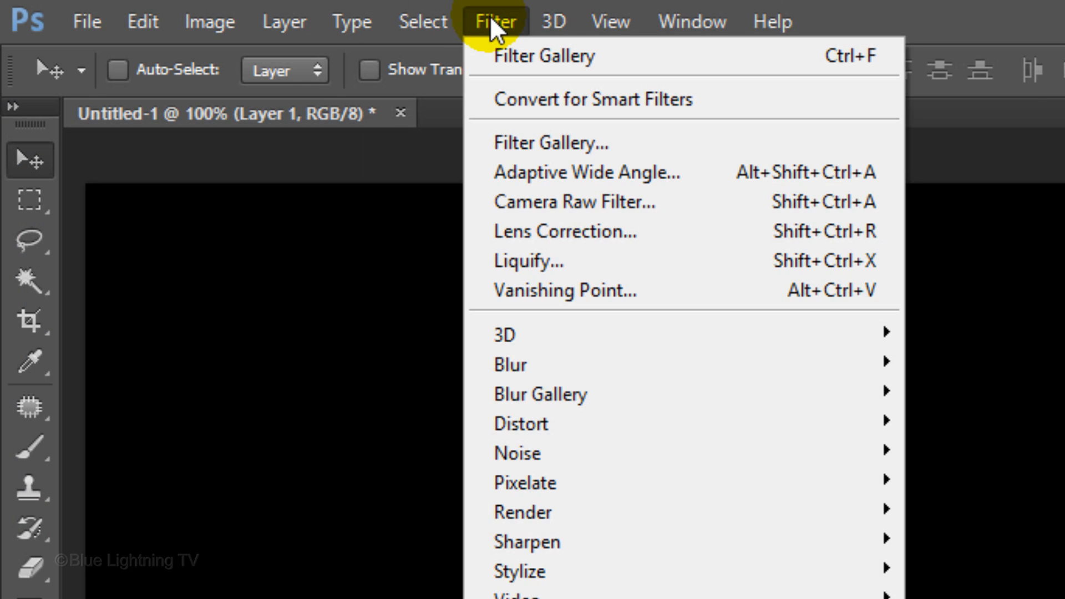
mouse_move(525, 143)
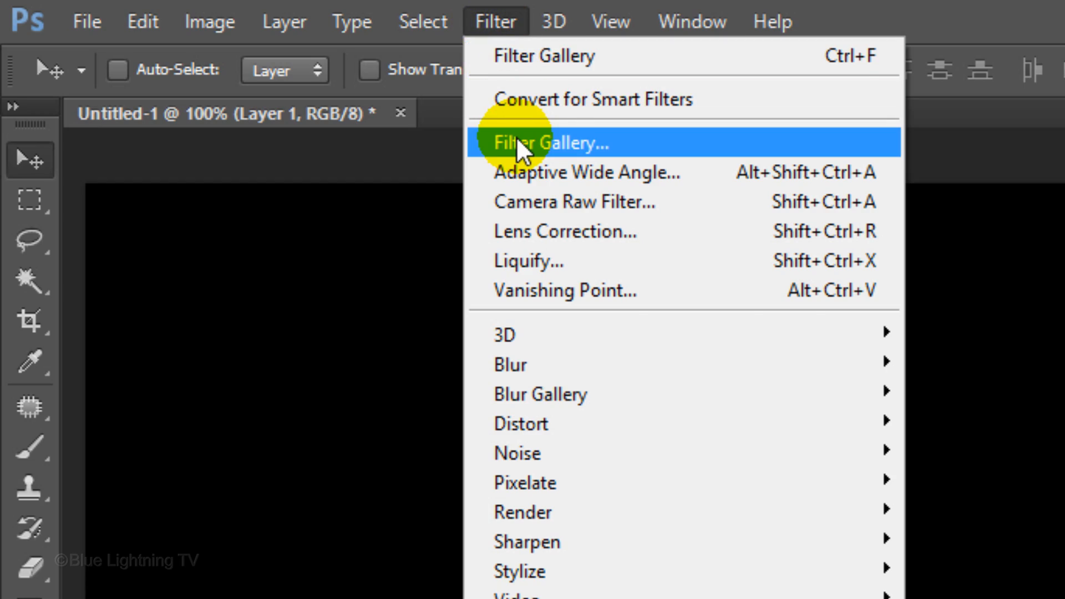
left_click(550, 142)
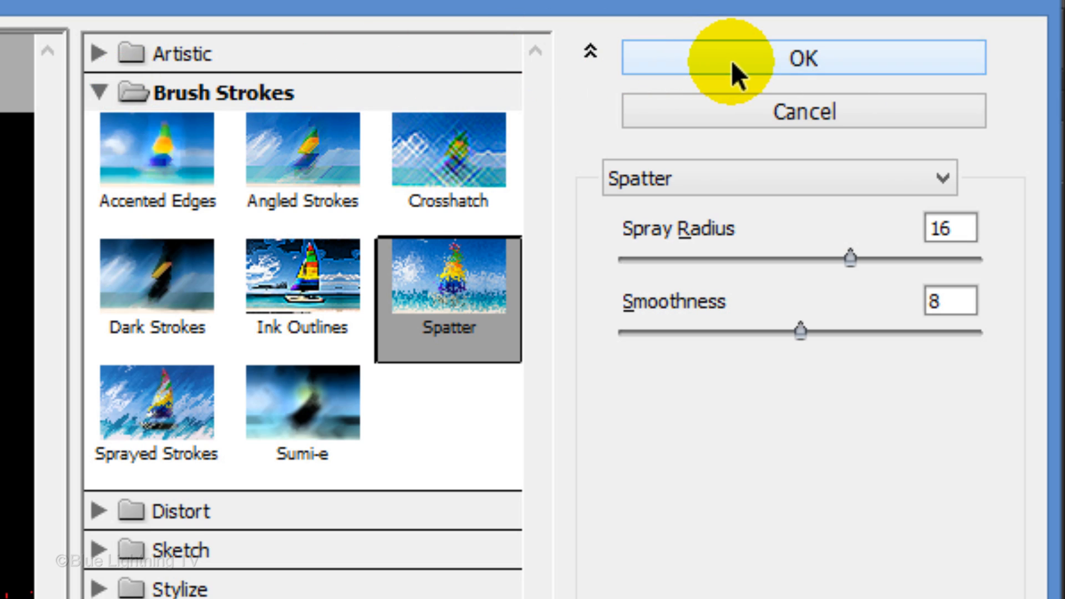
left_click(803, 58)
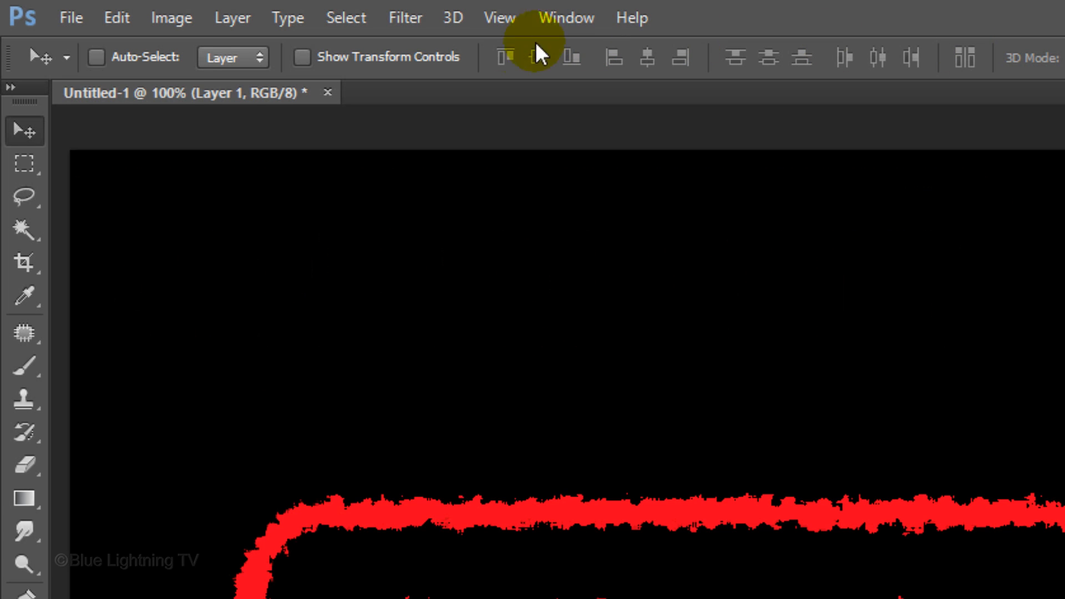
Select the spattered reds with Color Range, delete the copy layer and mask the stamp layer to the selection.
left_click(346, 16)
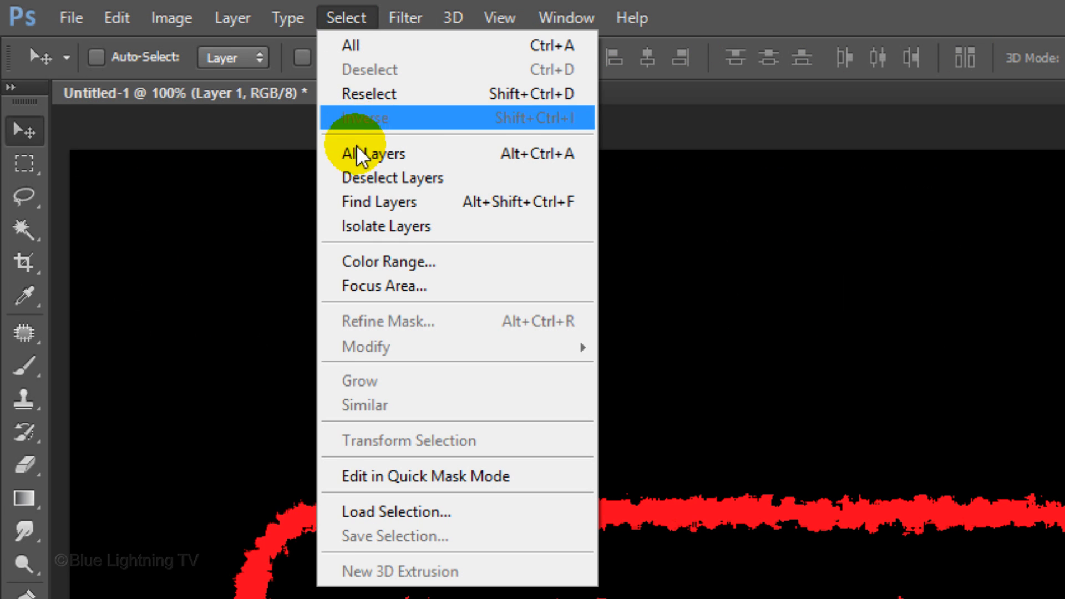
left_click(387, 262)
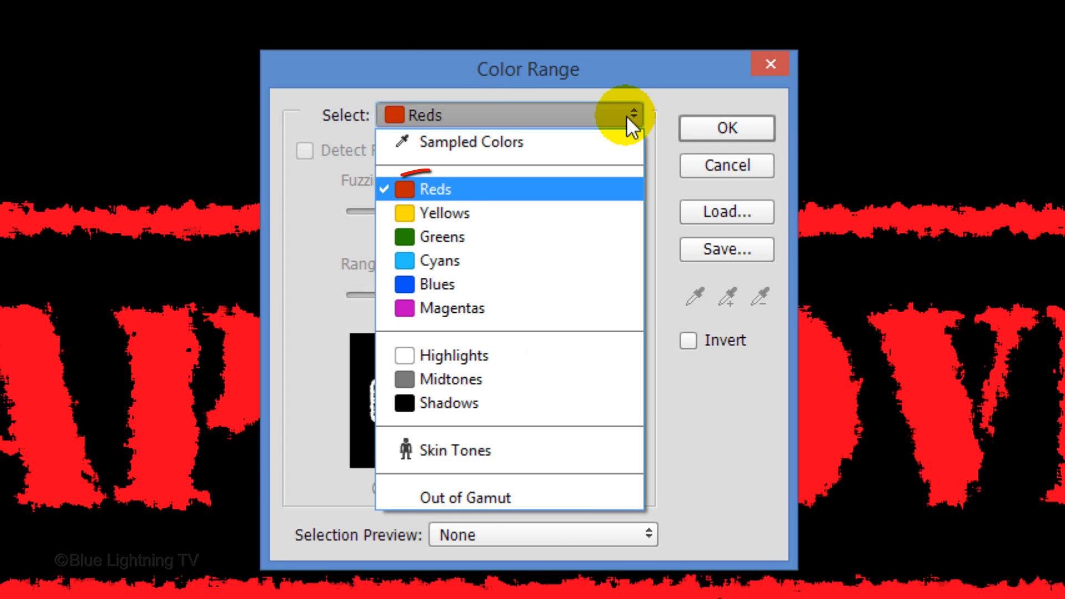
left_click(435, 189)
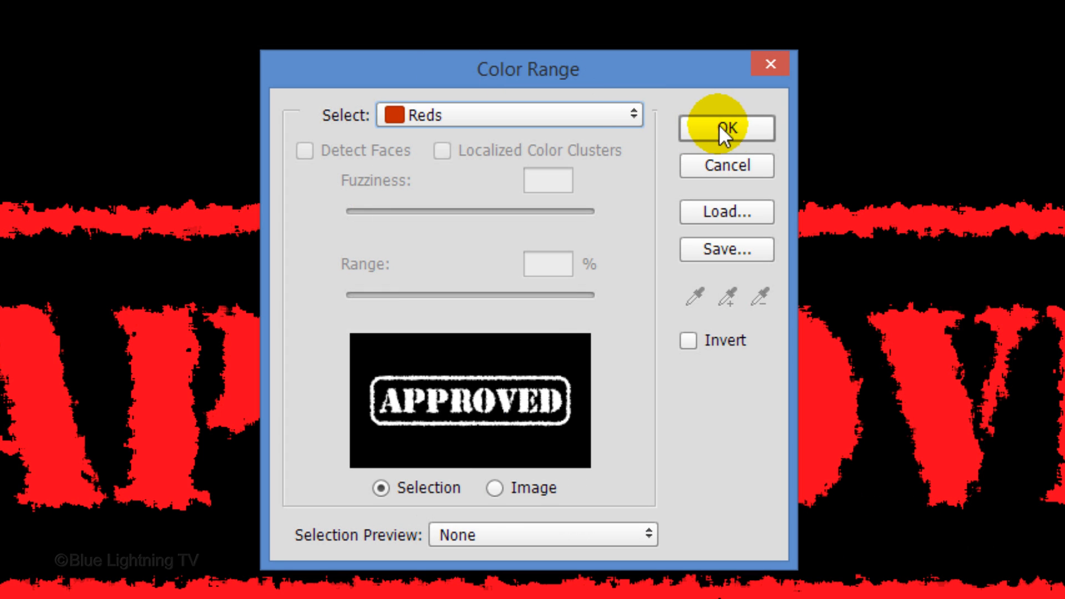
left_click(725, 128)
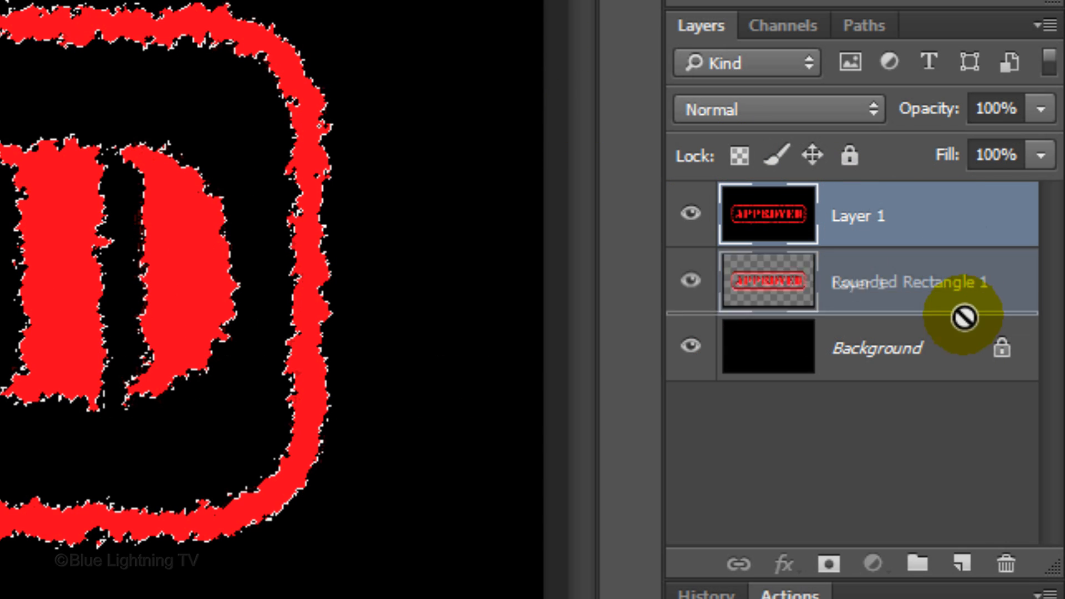
left_click(1008, 564)
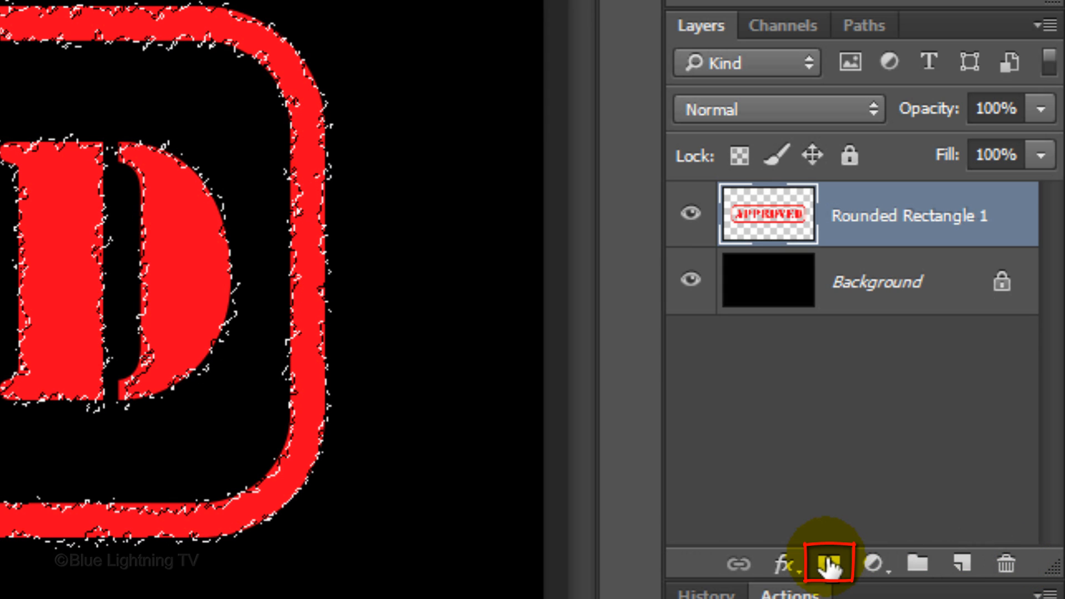
left_click(827, 563)
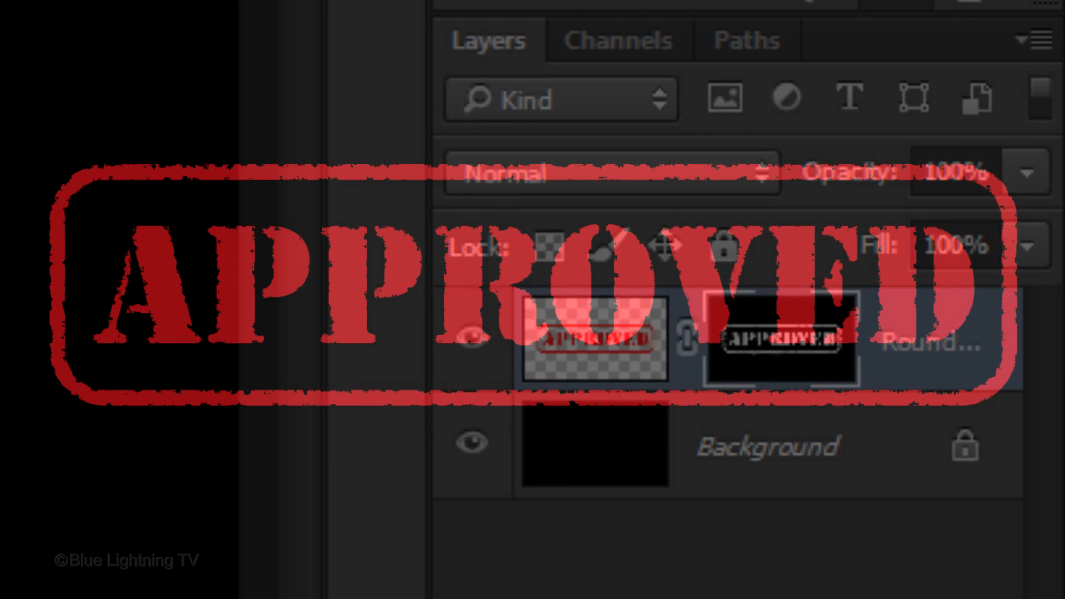
Load the Scratches by Dawghouse brush set, replacing the current brushes.
left_click(30, 224)
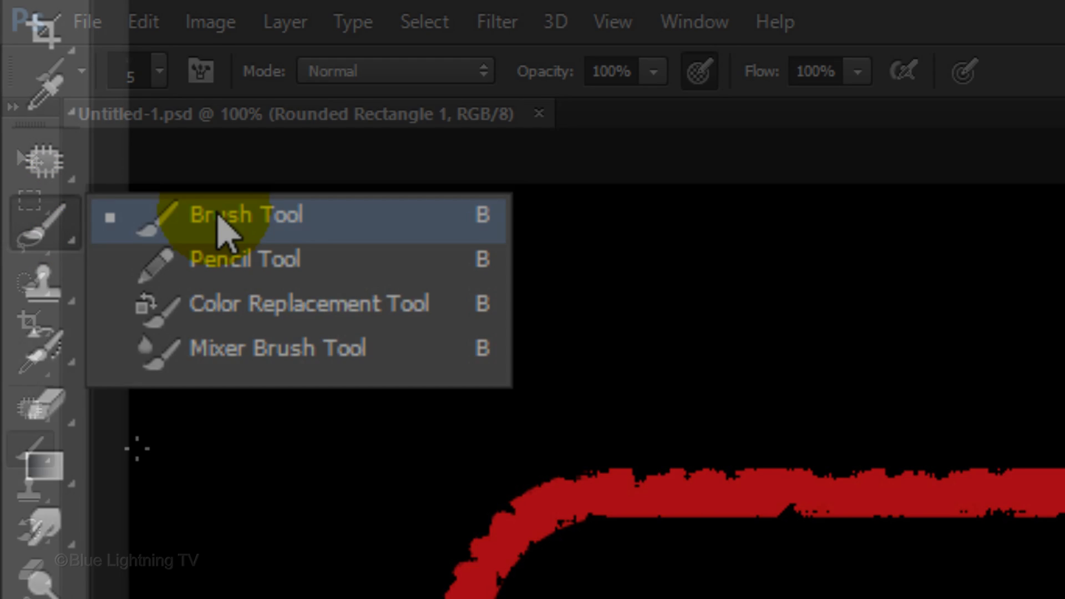
left_click(228, 214)
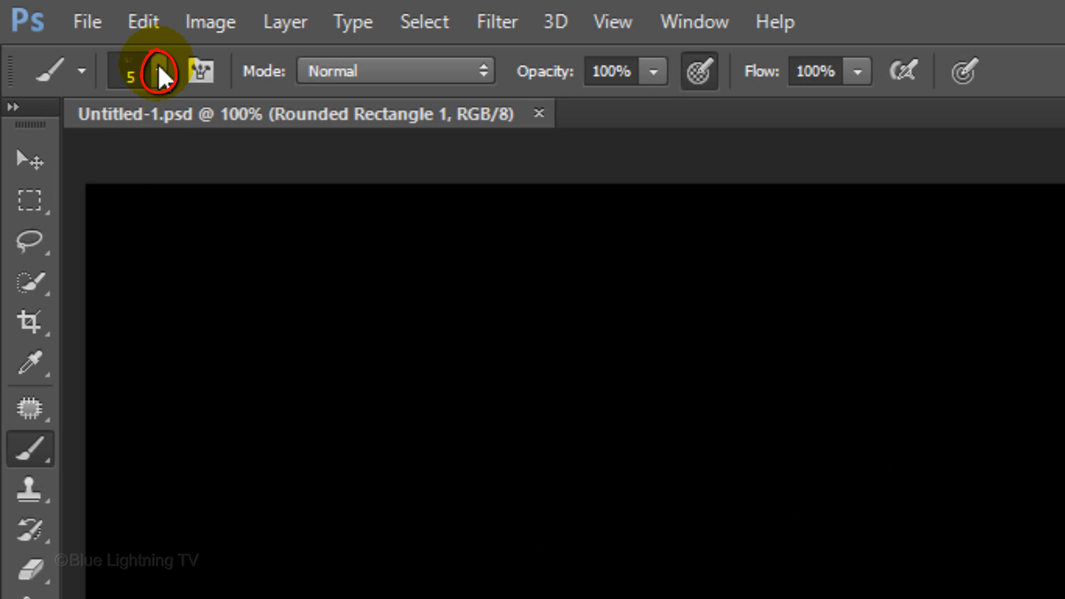
left_click(157, 71)
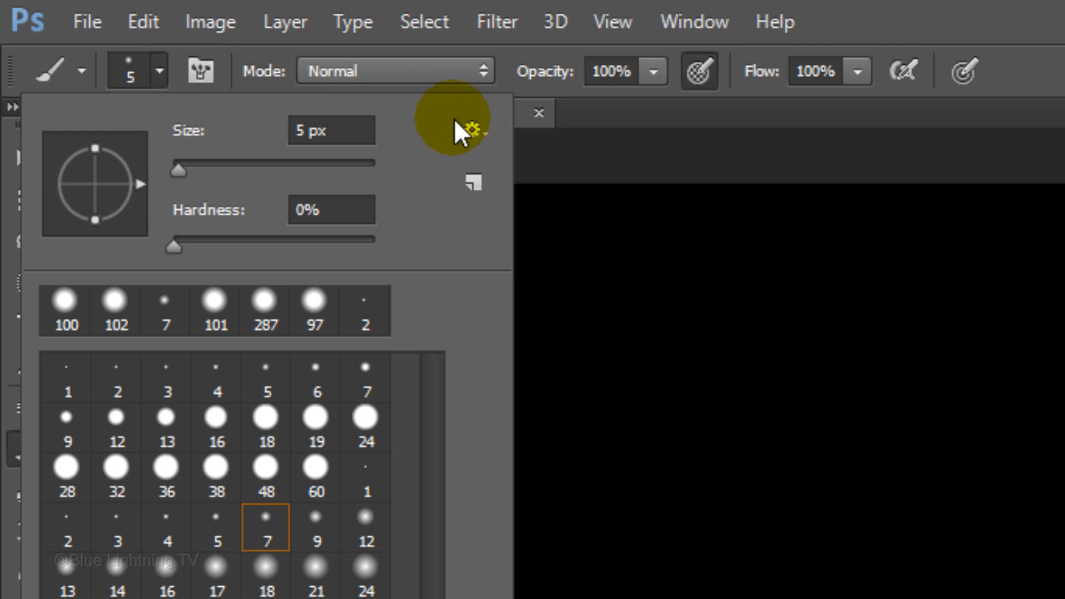
left_click(473, 131)
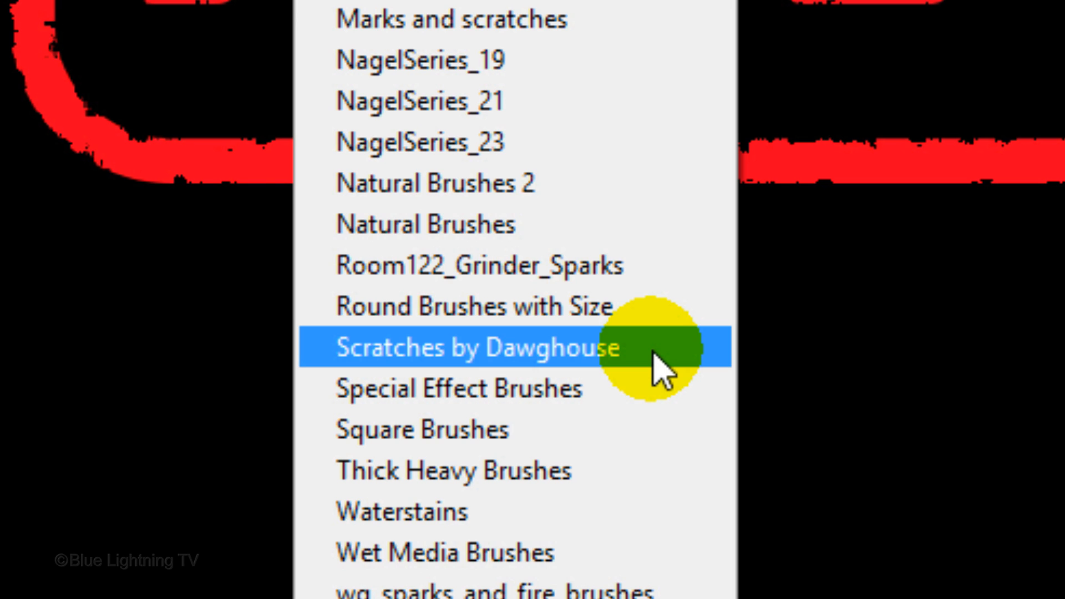
left_click(476, 346)
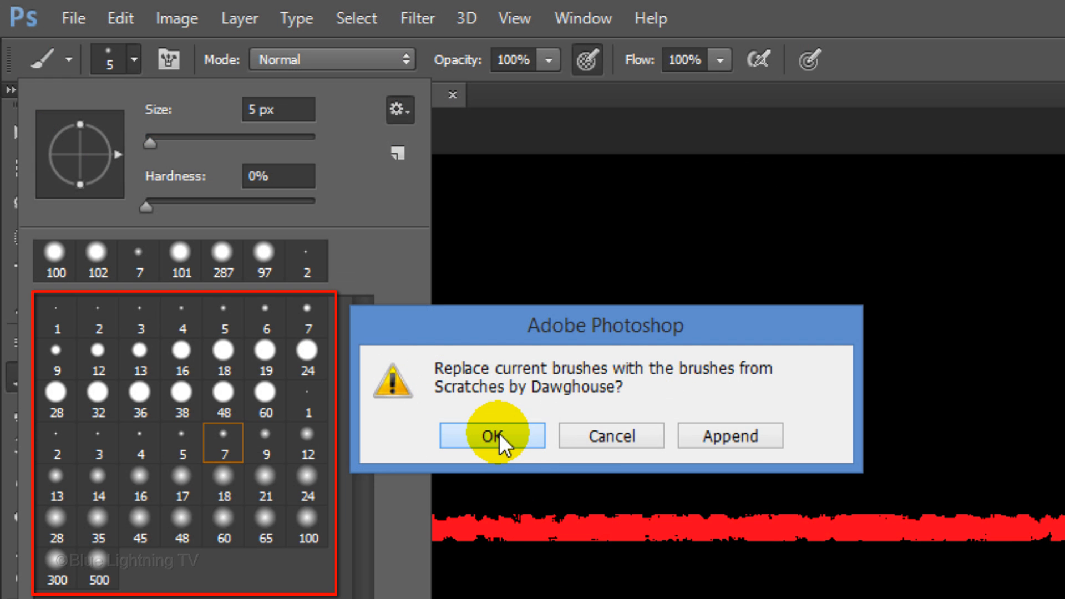
left_click(491, 435)
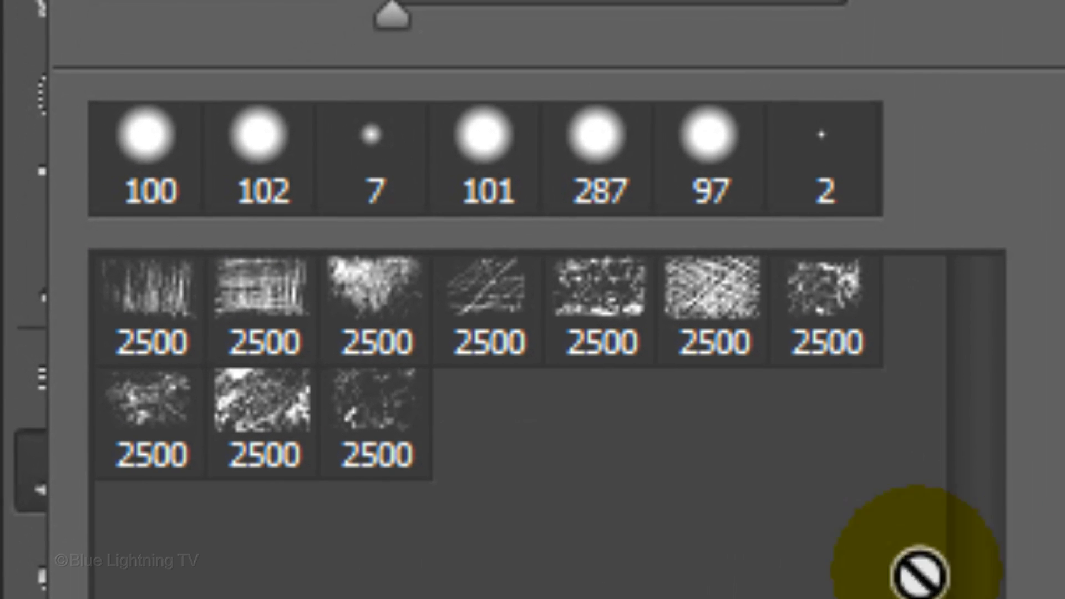
Pick the last scratch brush to paint black distress marks into the stamp's mask.
left_click(376, 422)
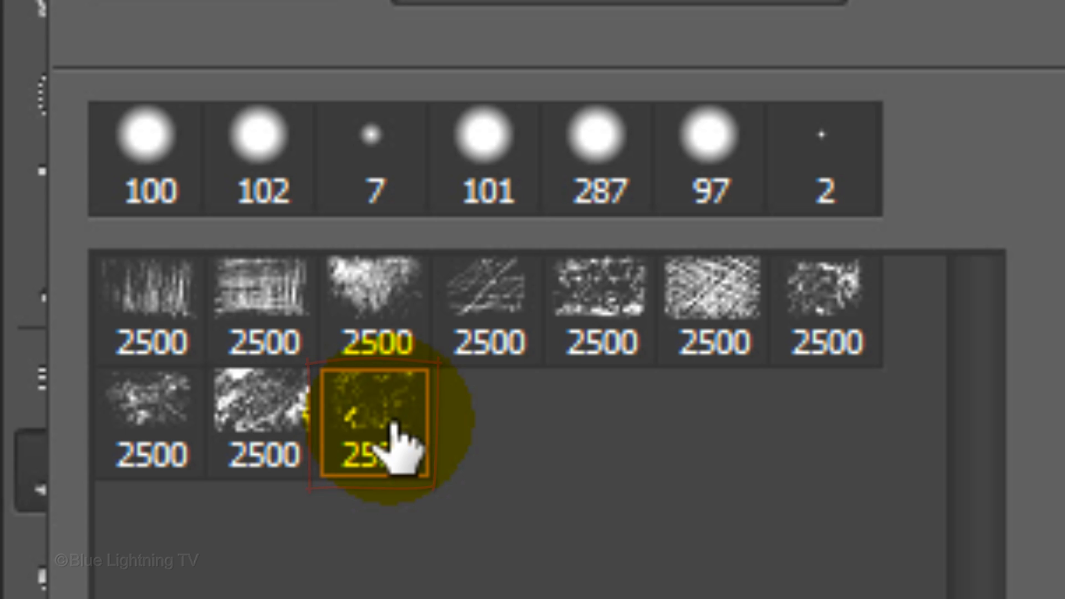
left_click(373, 421)
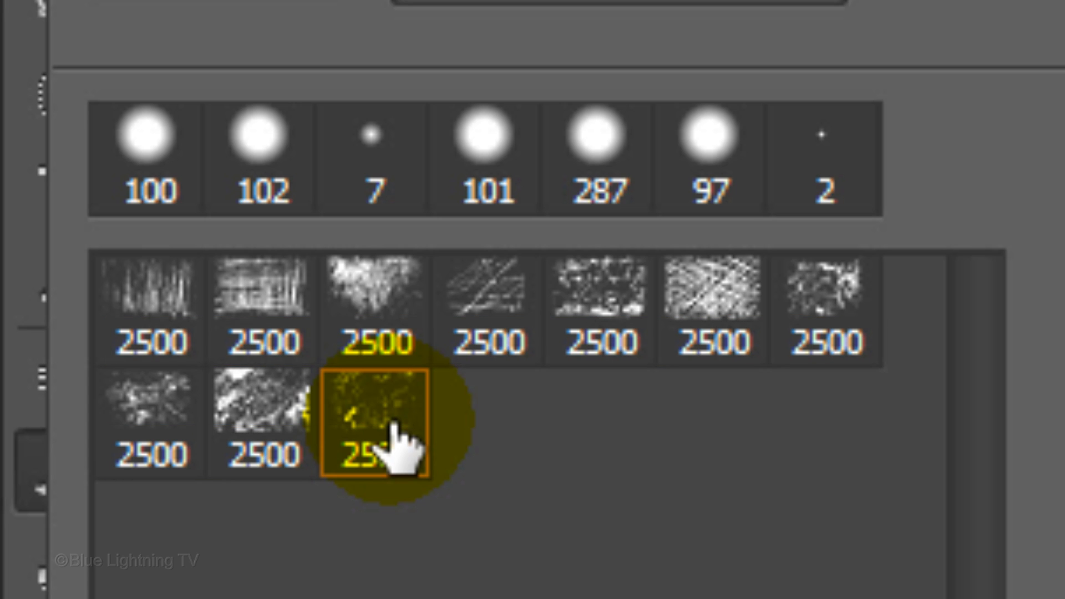
key("v")
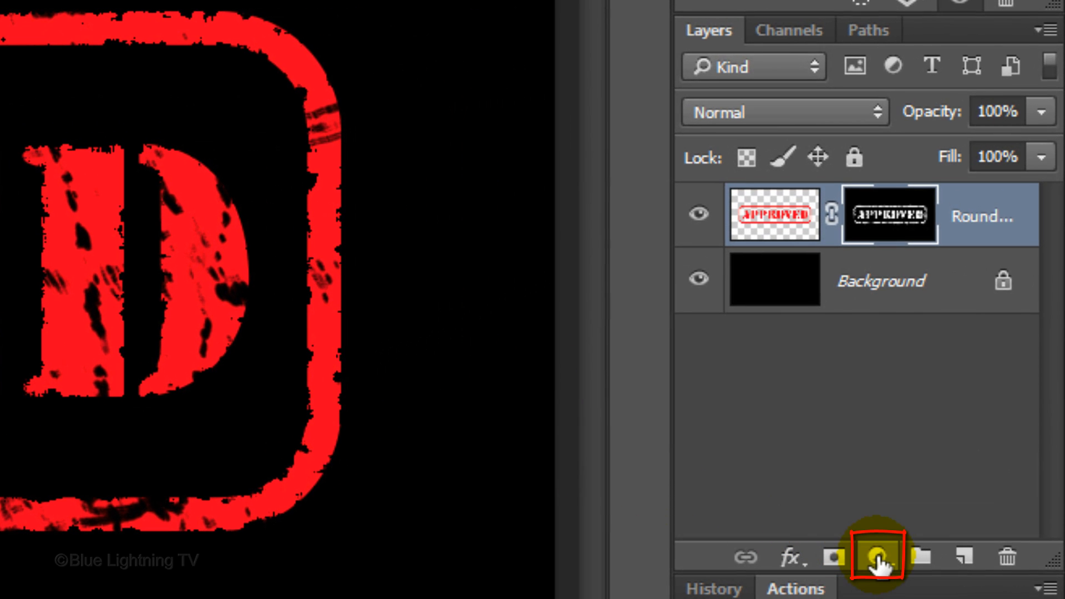
left_click(877, 557)
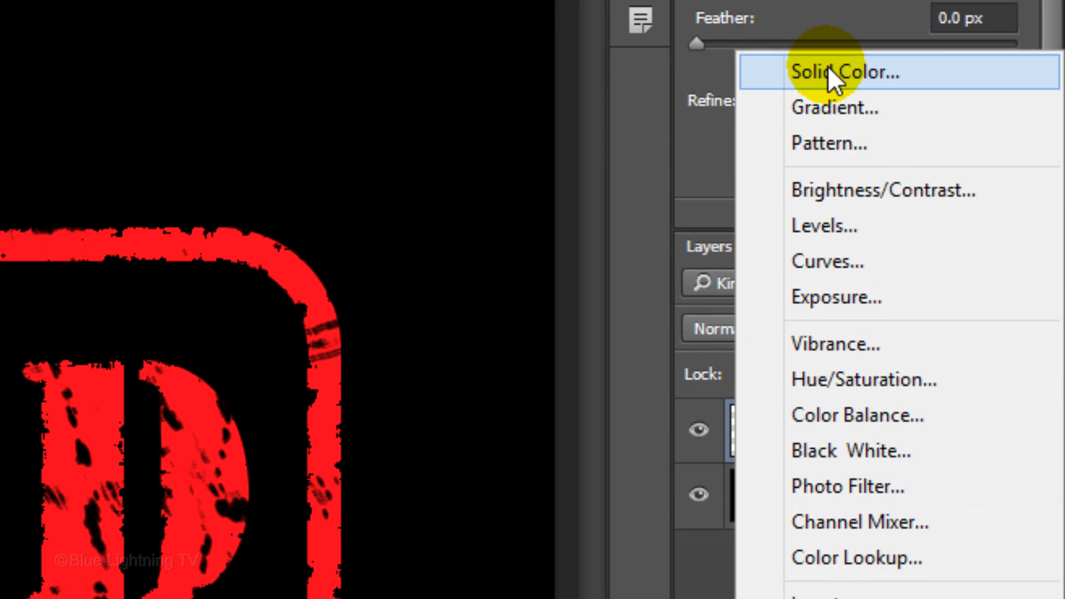
left_click(825, 72)
type("1864ff")
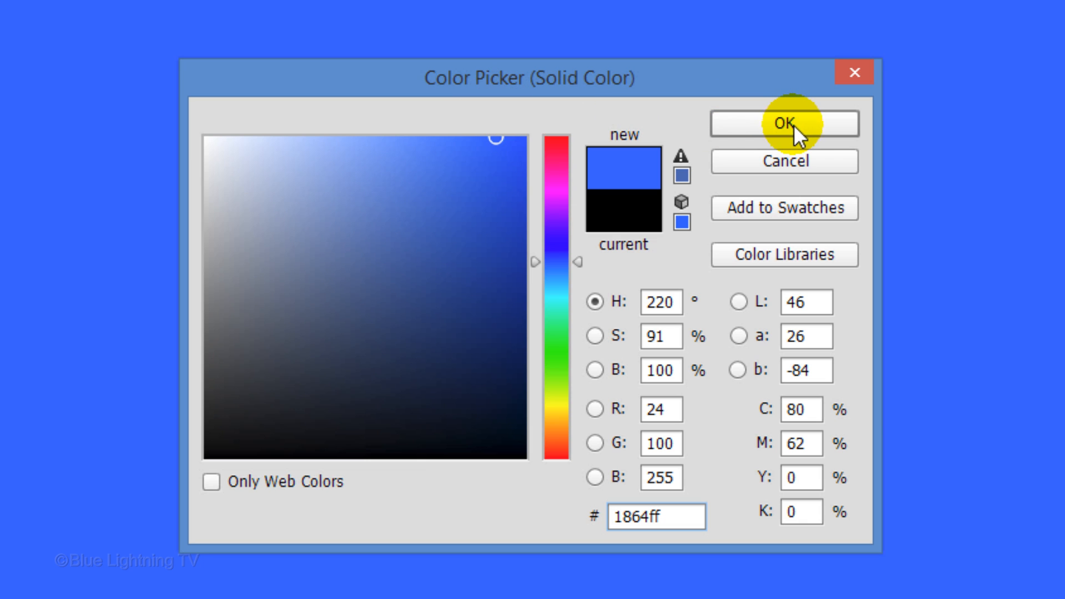
left_click(784, 123)
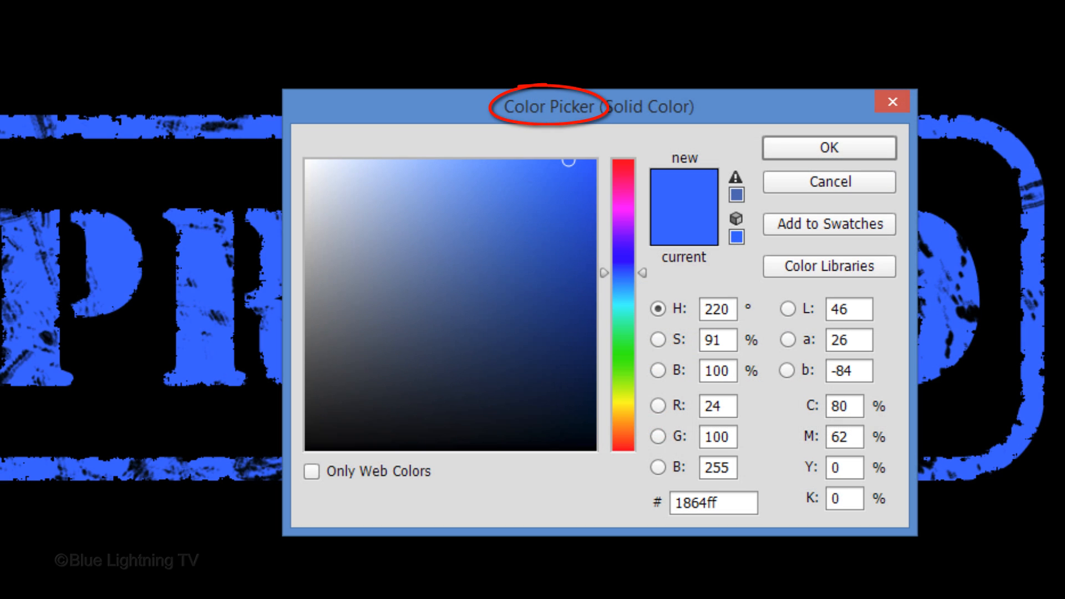
left_click_drag(620, 272, 620, 376)
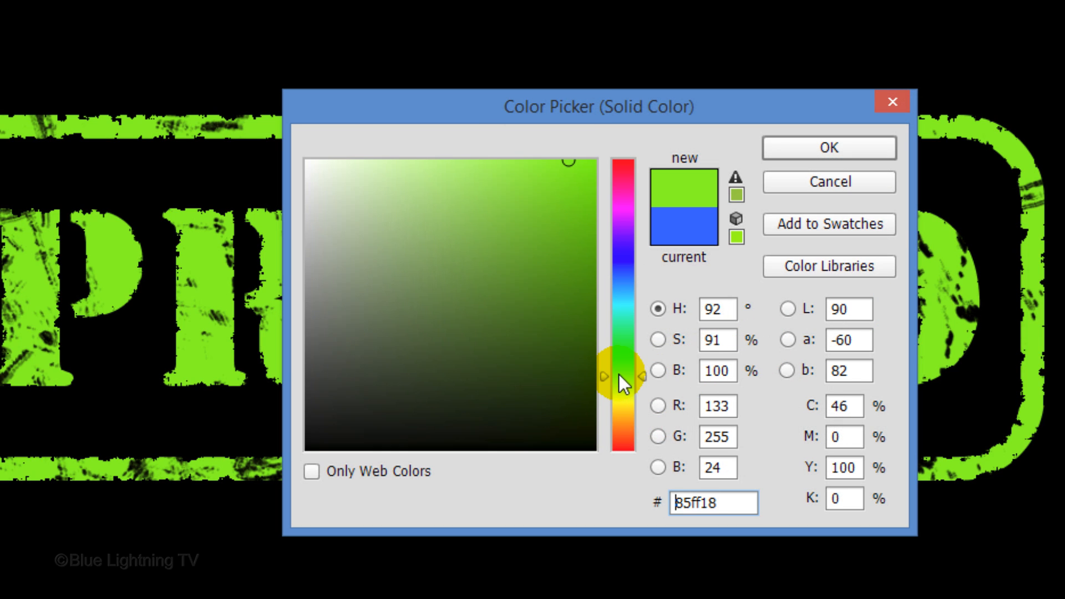
left_click_drag(618, 376, 618, 207)
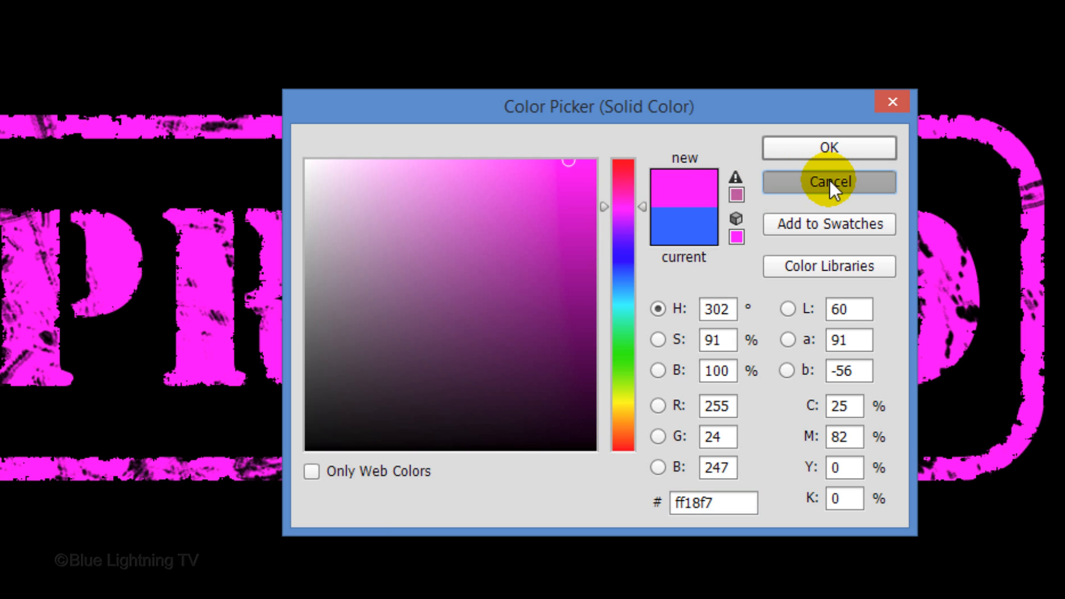
left_click(828, 181)
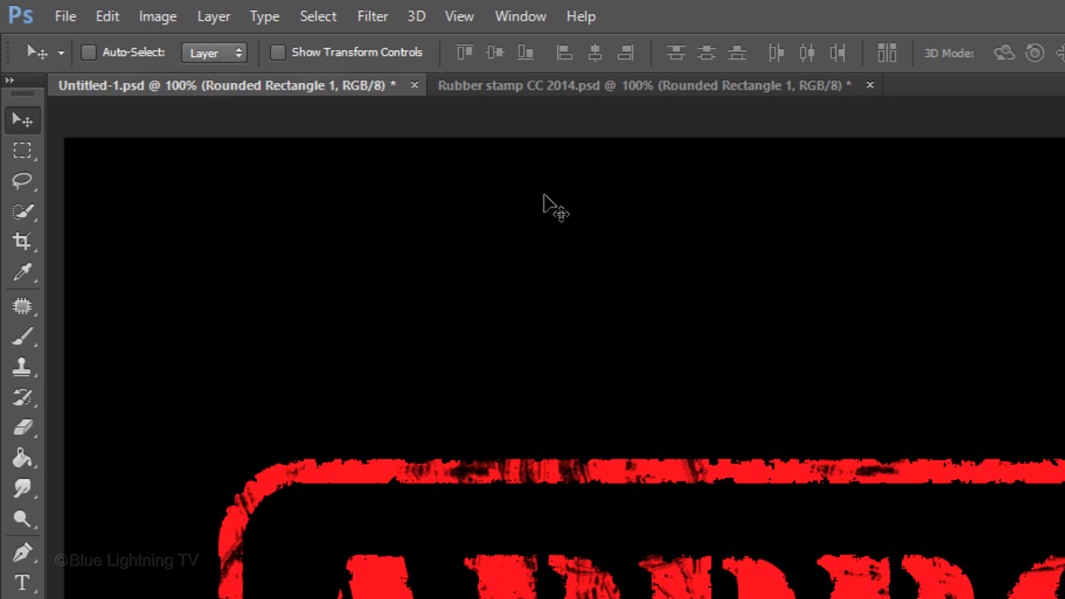
Place the 'Invoice in pos' image as an embedded layer and commit its size and position.
left_click(64, 16)
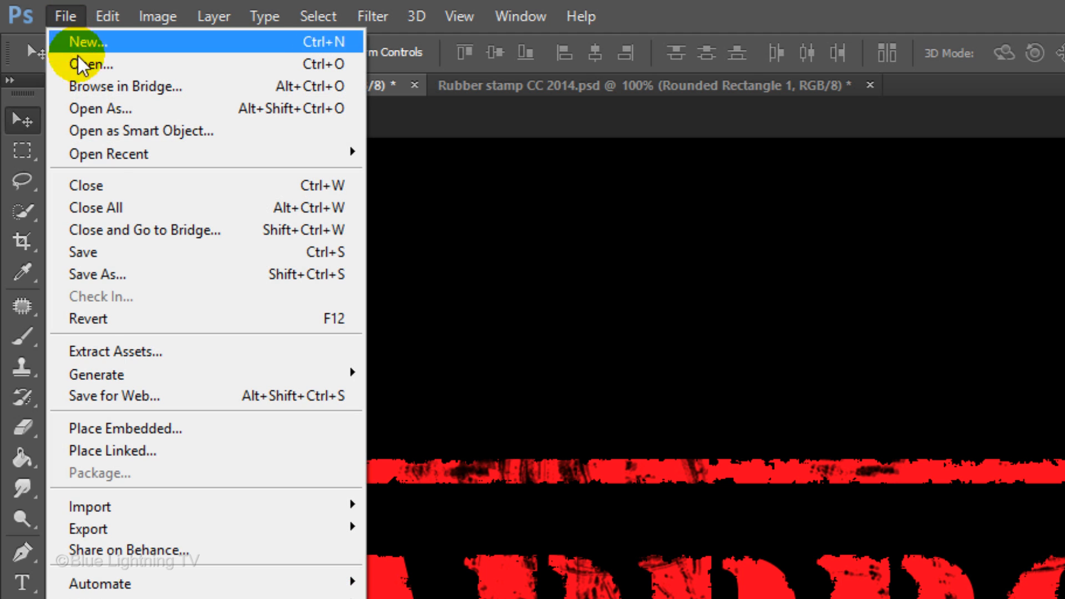
mouse_move(126, 428)
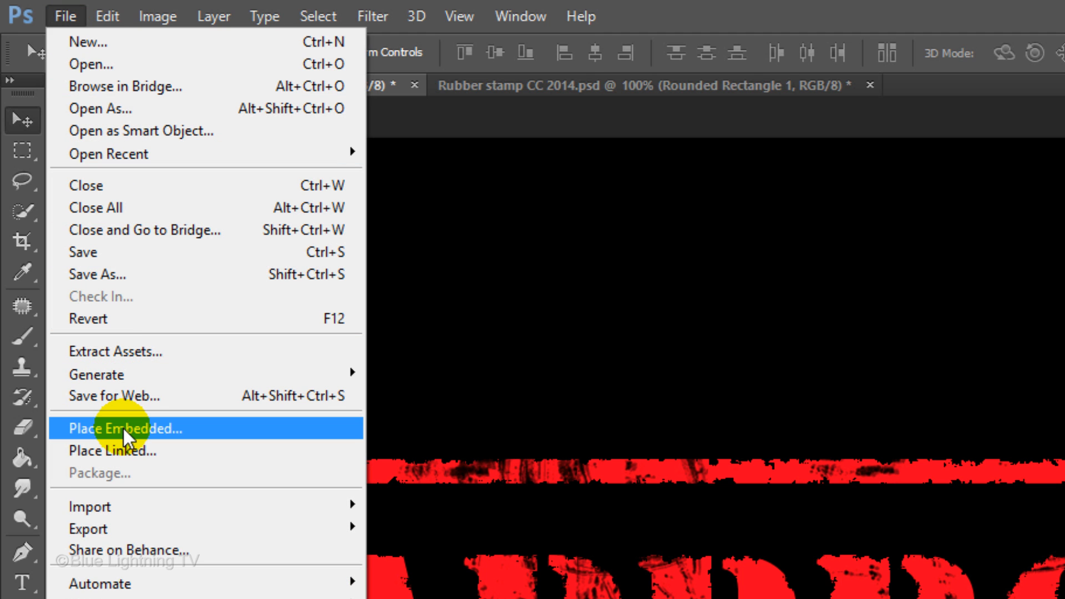
left_click(122, 428)
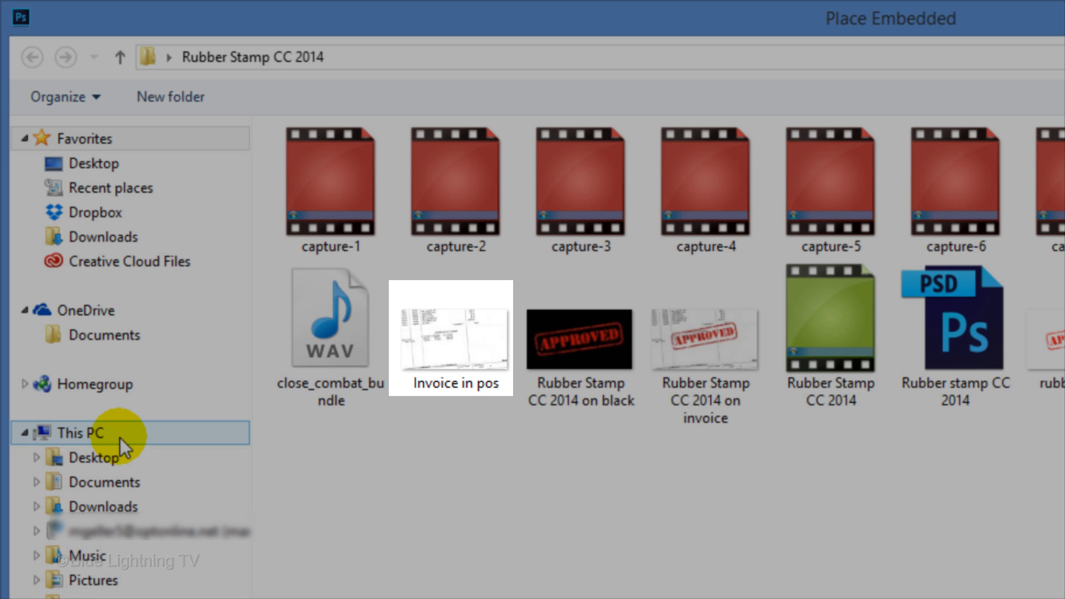
left_click(450, 337)
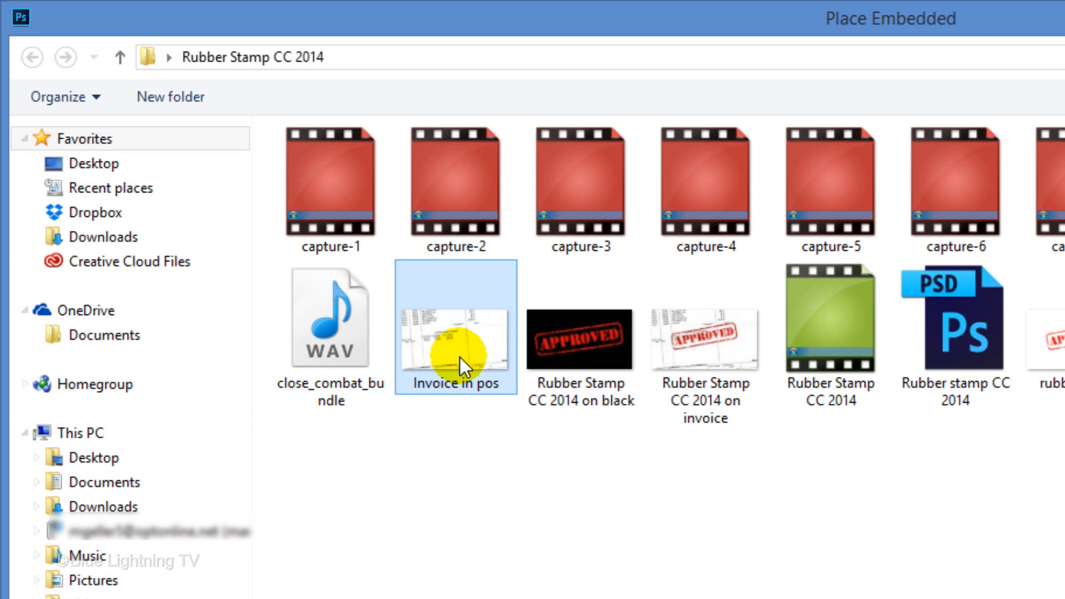
left_click(707, 488)
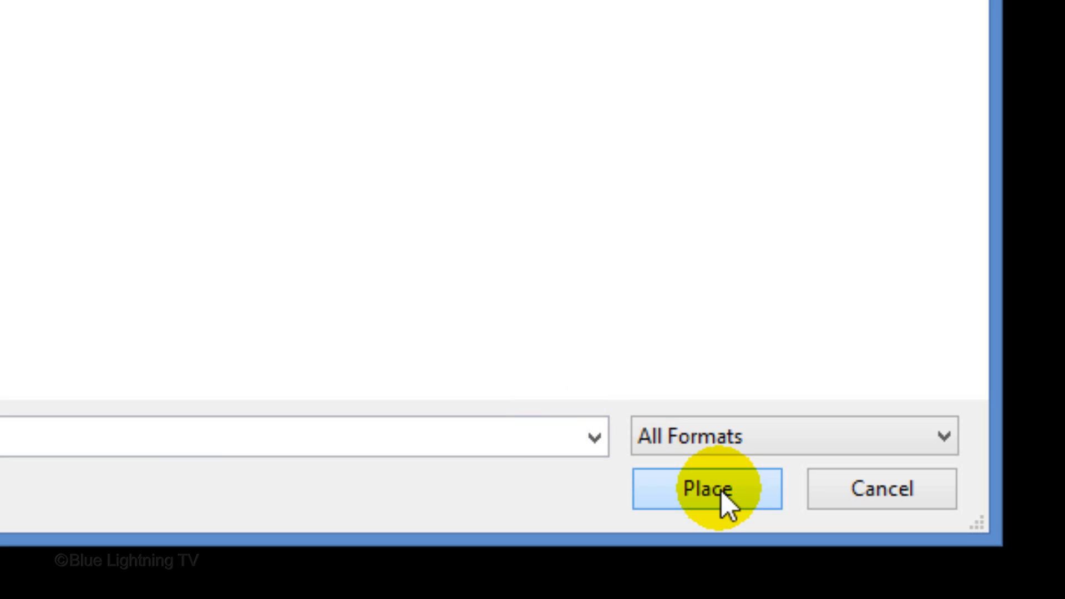
left_click(706, 490)
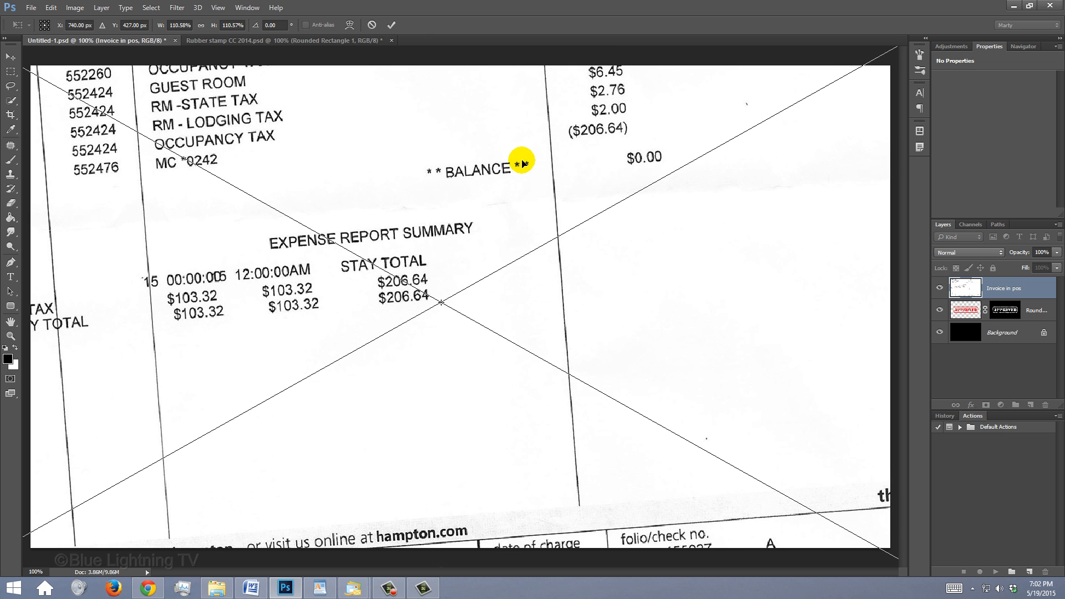
left_click(391, 26)
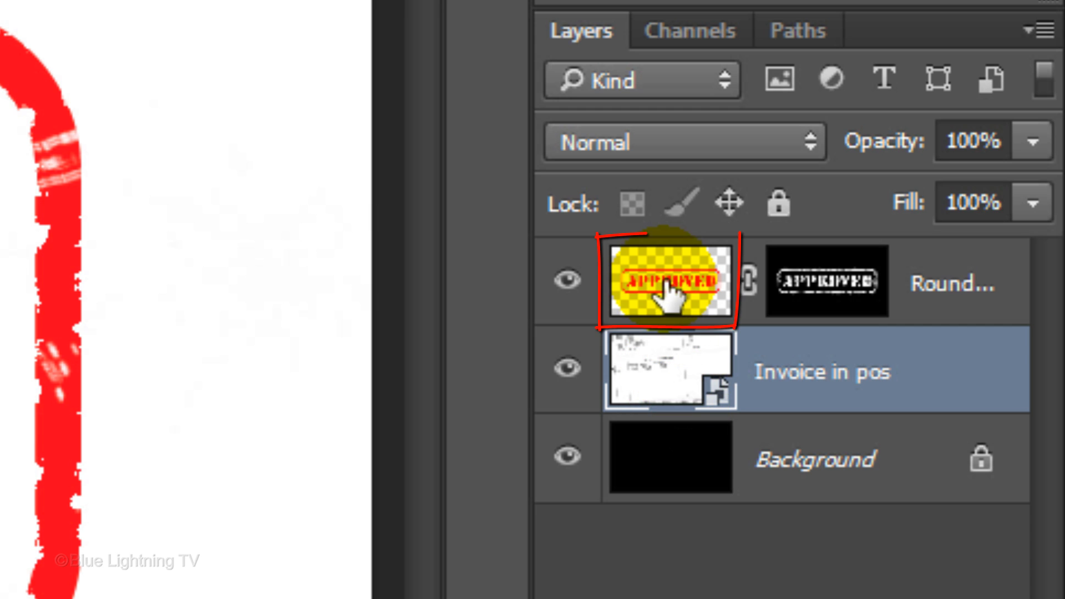
Select the stamp layer and set its blend mode to Multiply over the invoice.
left_click(668, 280)
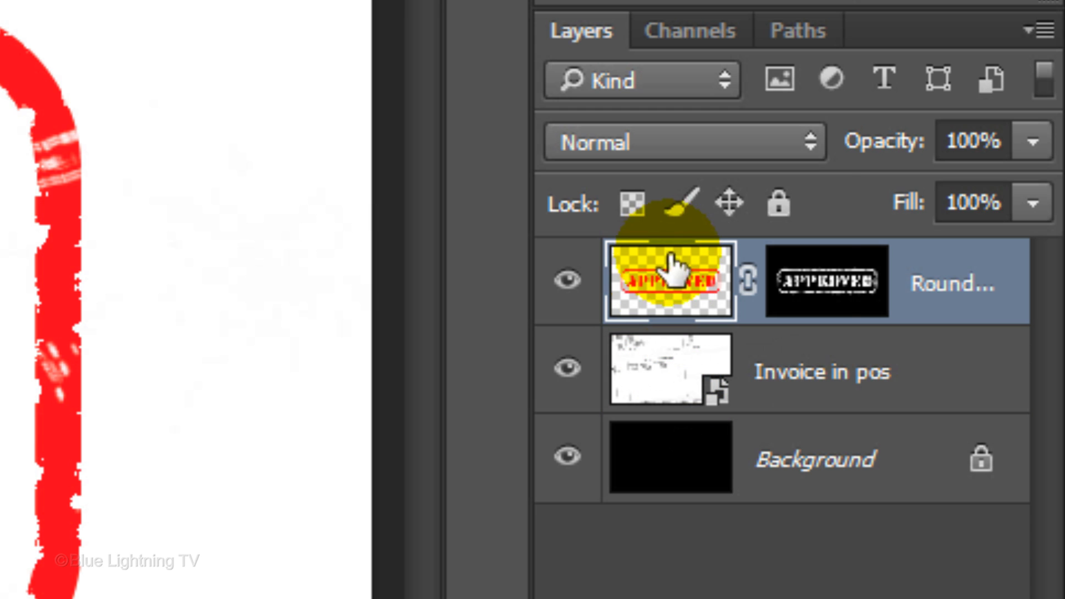
left_click(682, 141)
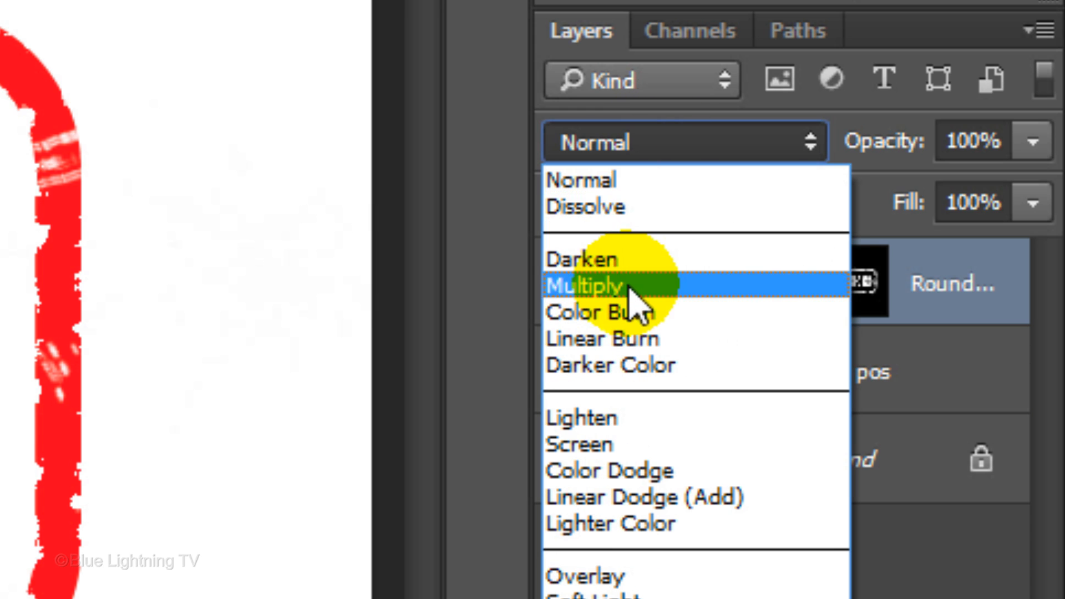